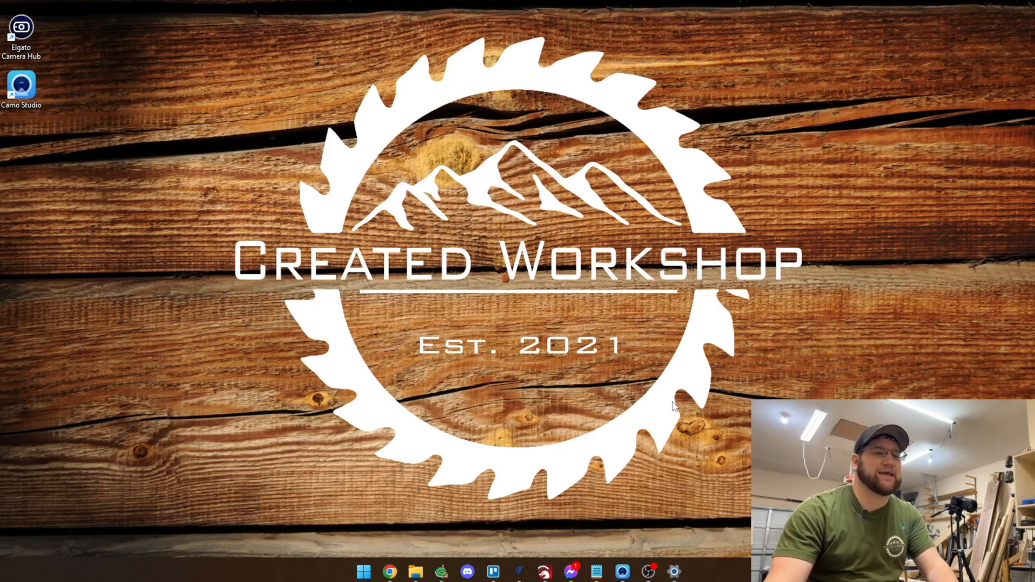
{"action": "mouse_move", "coordinate": [637, 497]}
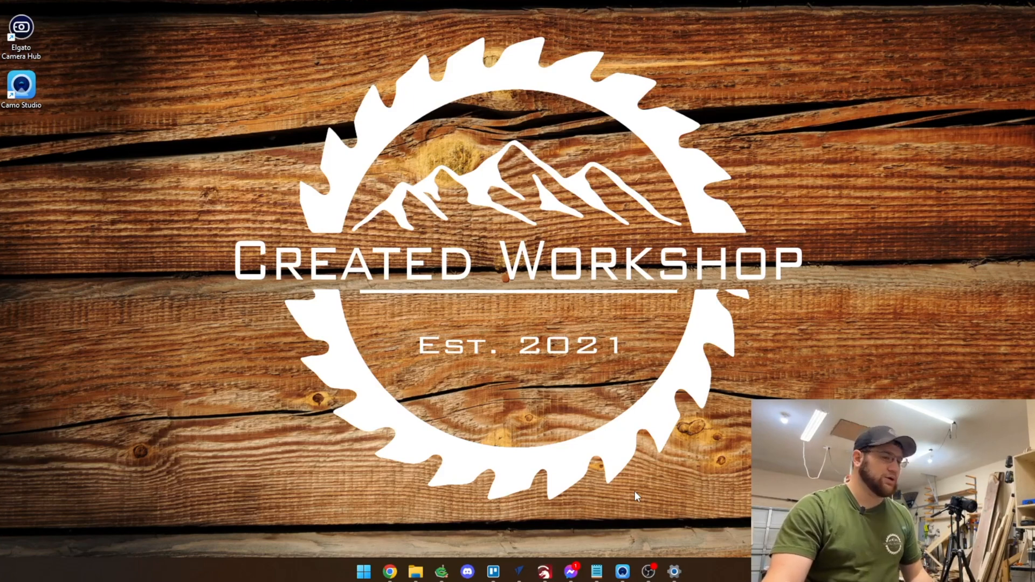
- Bring up the laser Firmware folder from the Windows taskbar
{"action": "left_click", "coordinate": [414, 572]}
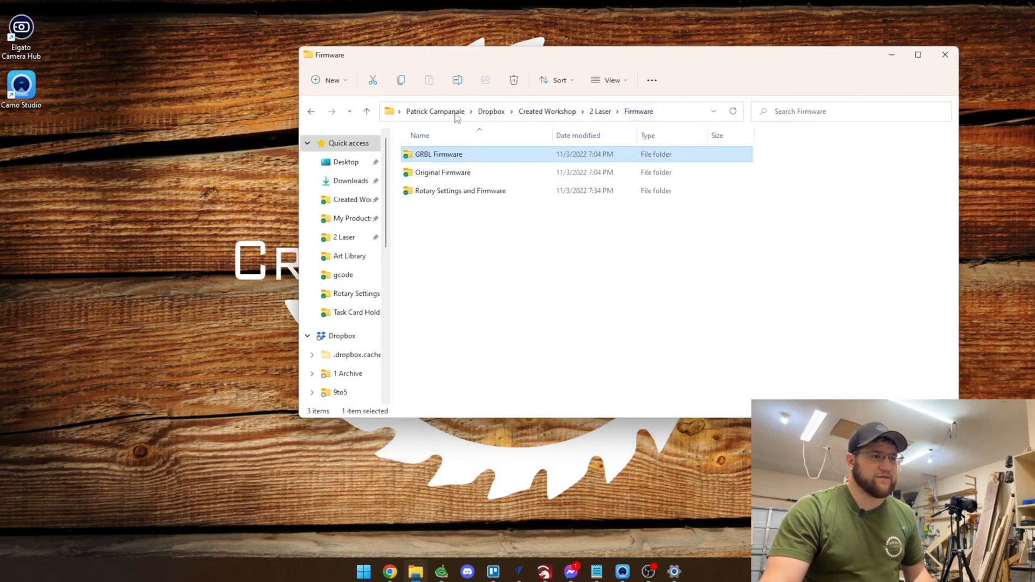
{"action": "mouse_move", "coordinate": [438, 154]}
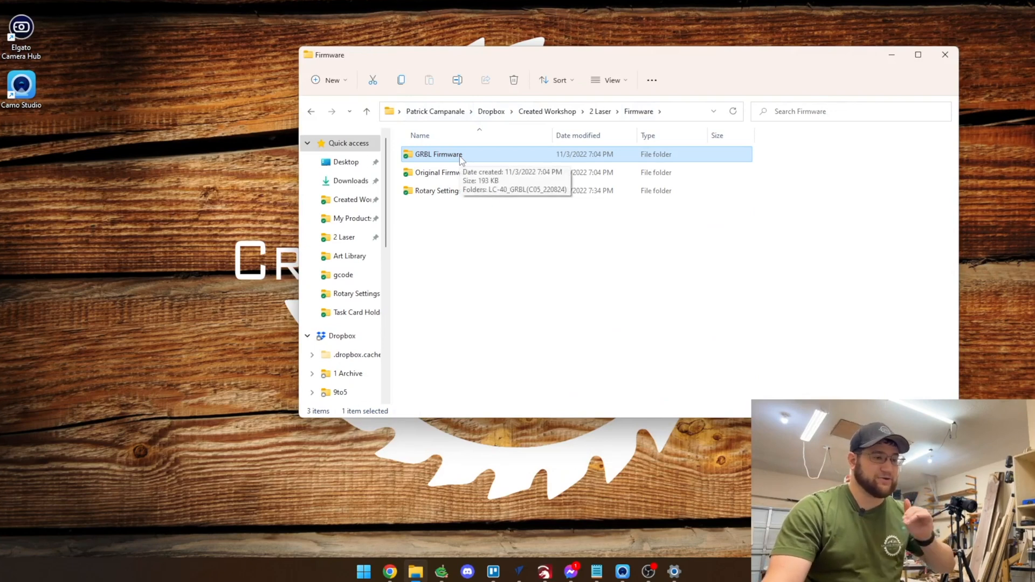
- Point out the GRBL Firmware and Original Firmware folders in turn
{"action": "left_click", "coordinate": [441, 172]}
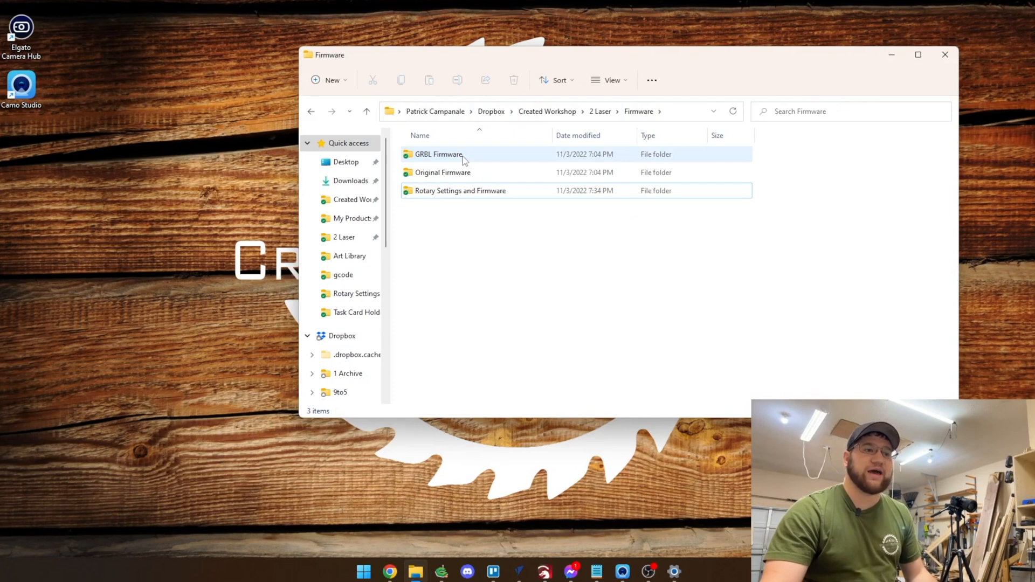
{"action": "left_click", "coordinate": [443, 173]}
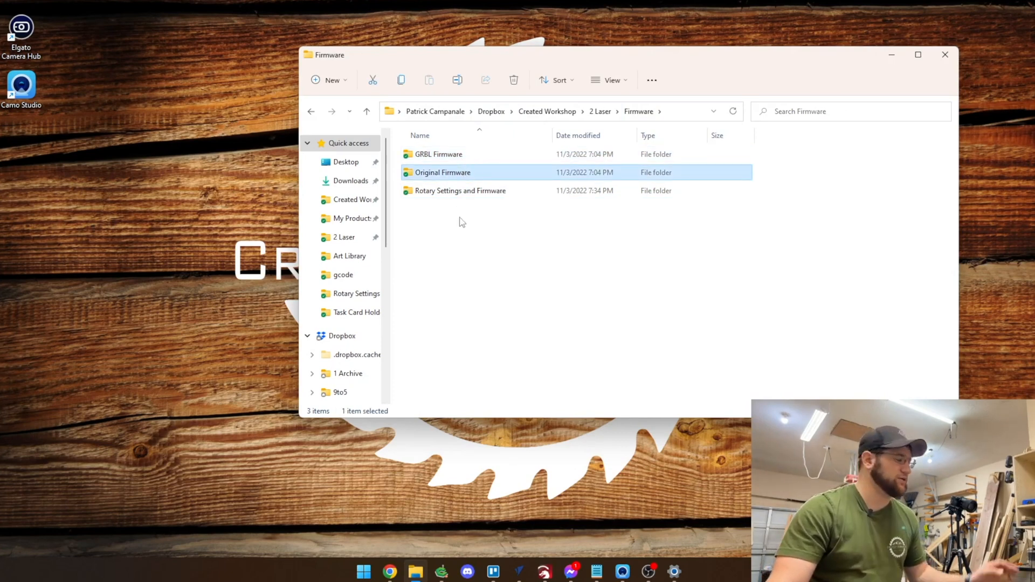
{"action": "left_click", "coordinate": [439, 154]}
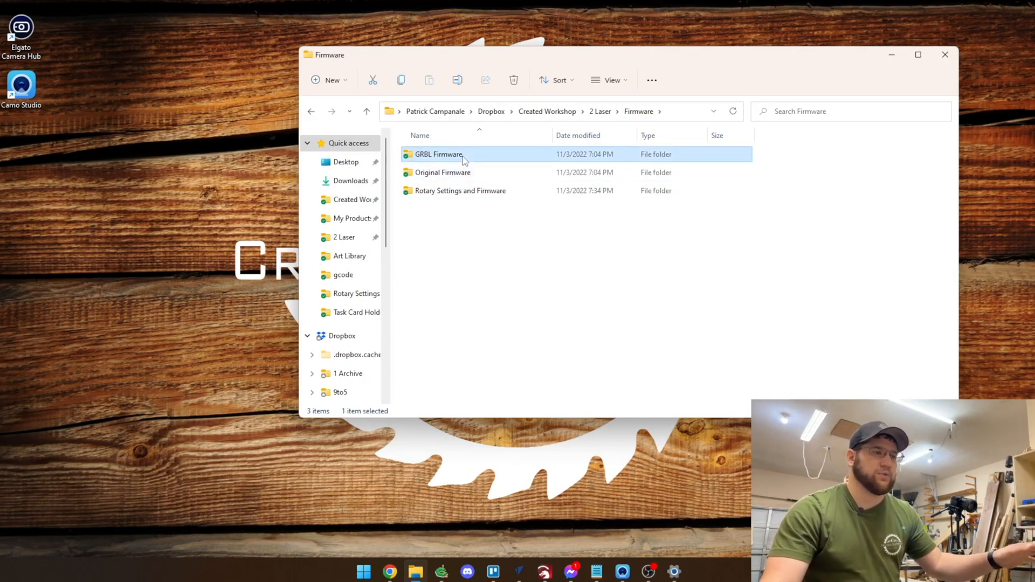
{"action": "left_click", "coordinate": [442, 173]}
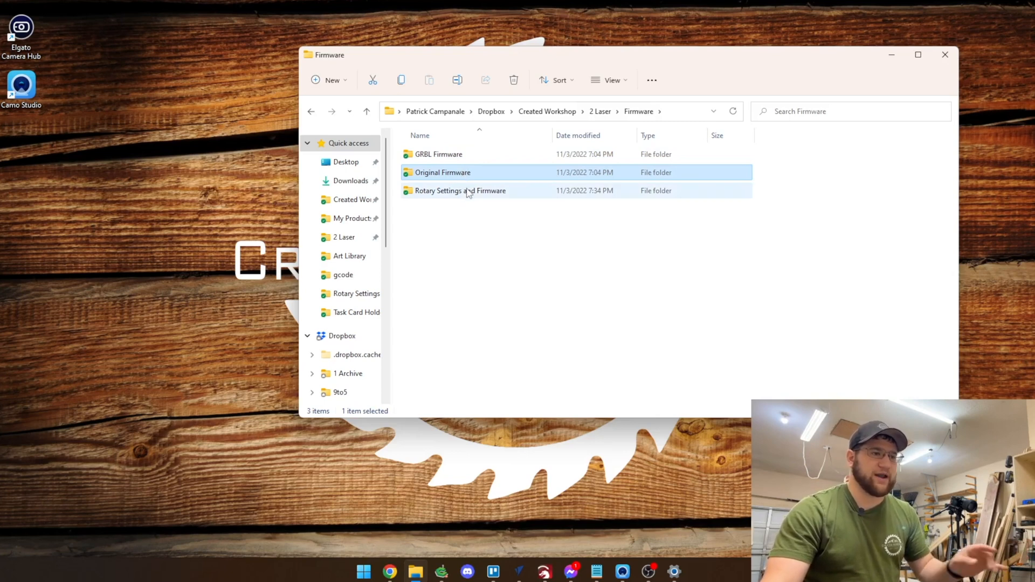
{"action": "mouse_move", "coordinate": [461, 189]}
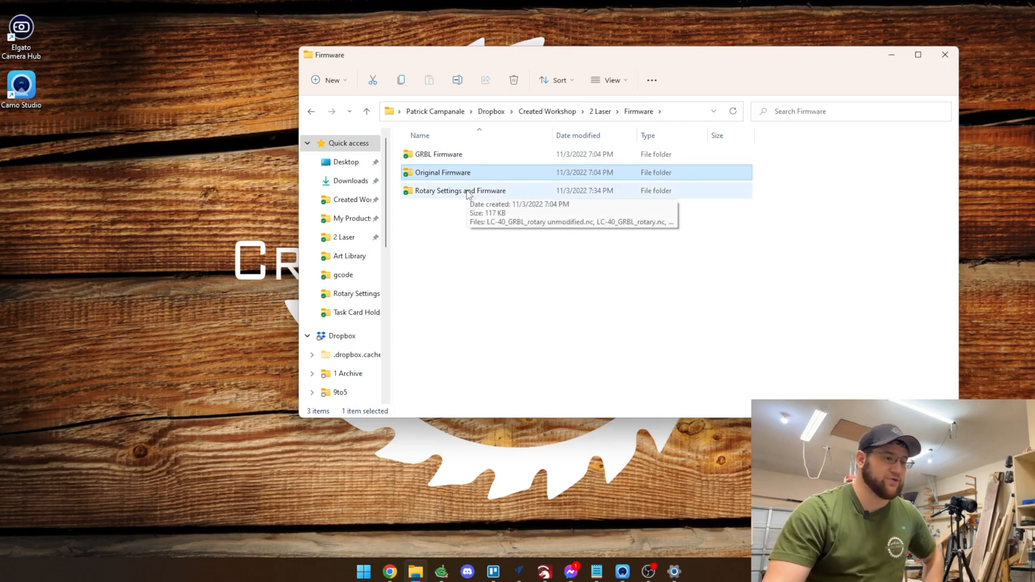
- Enter the Rotary Settings and Firmware folder and select rom.bin
{"action": "double_click", "coordinate": [460, 191]}
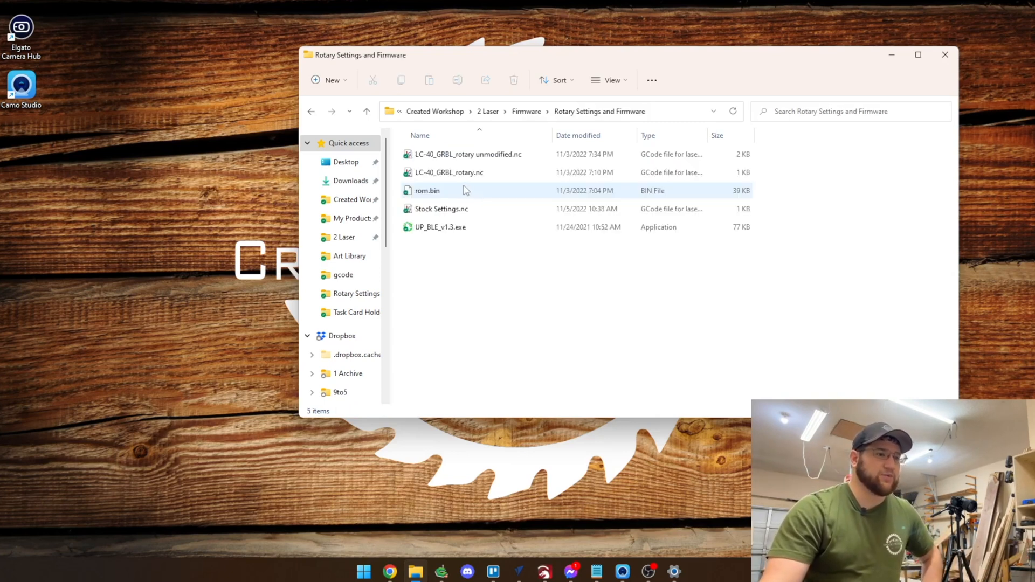
{"action": "left_click", "coordinate": [427, 191]}
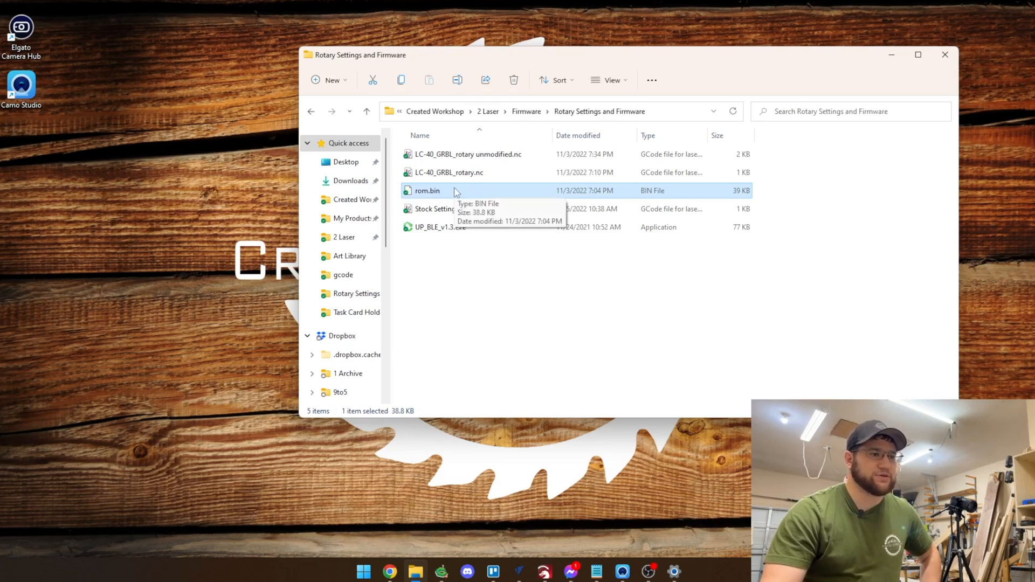
{"action": "mouse_move", "coordinate": [454, 215]}
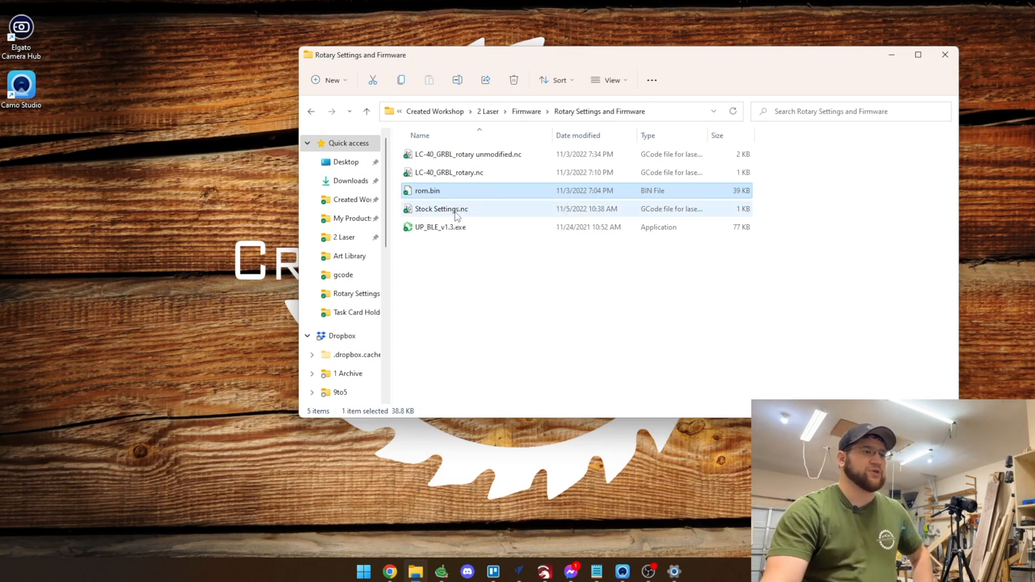
- Launch UP_BLE_v1.3.exe and start the firmware upgrade to the laser
{"action": "double_click", "coordinate": [440, 227]}
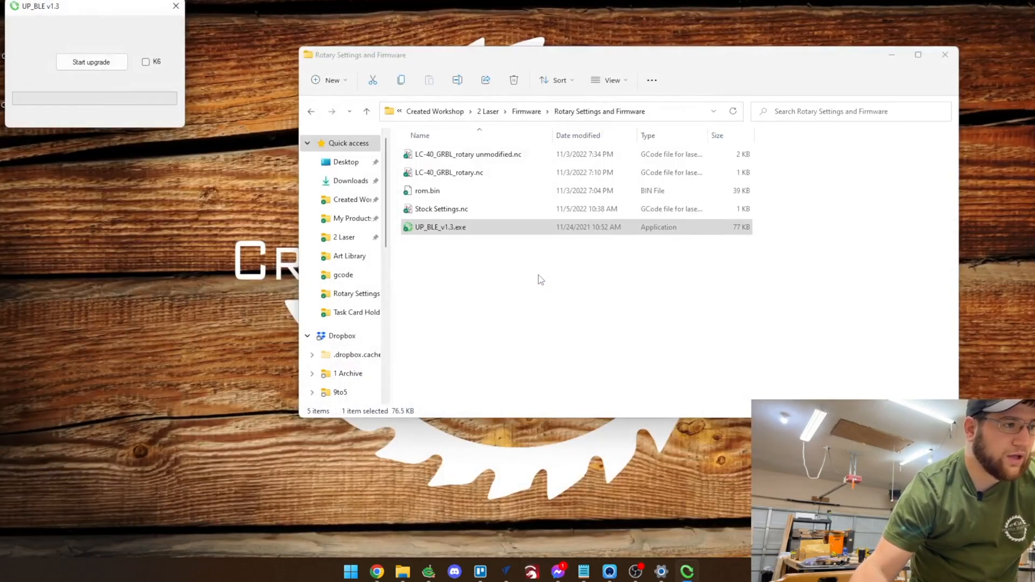
{"action": "left_click", "coordinate": [91, 61]}
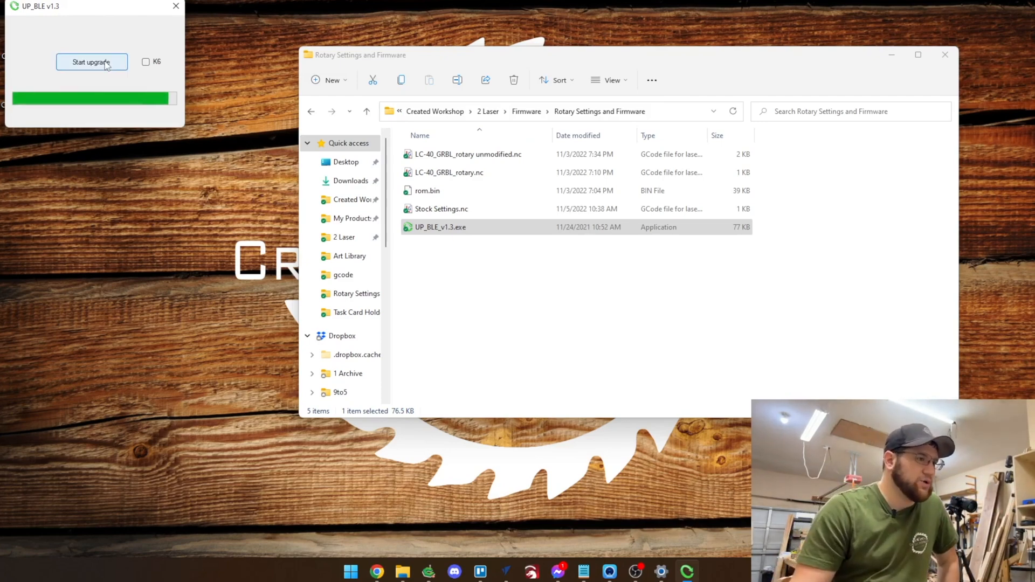
{"action": "left_click", "coordinate": [176, 6]}
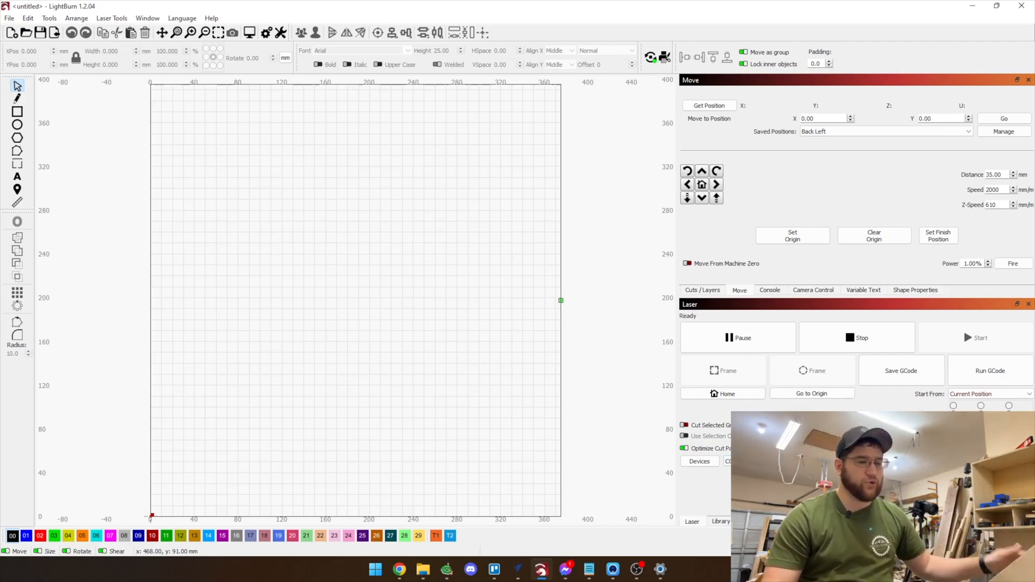
- Unlock the laser with $X in the console and switch to the Move jogging controls
{"action": "left_click", "coordinate": [769, 291]}
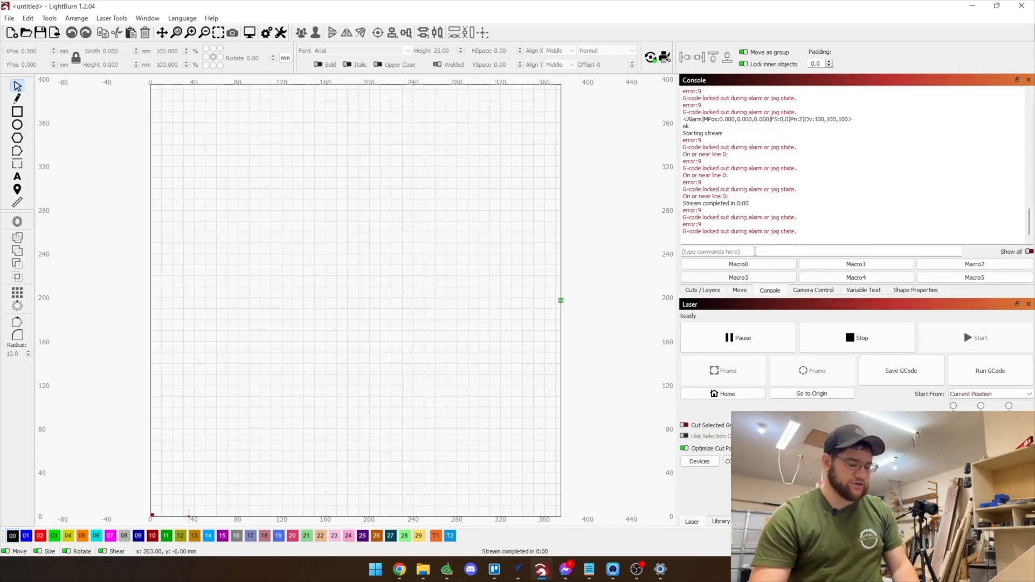
{"action": "type", "text": "$X"}
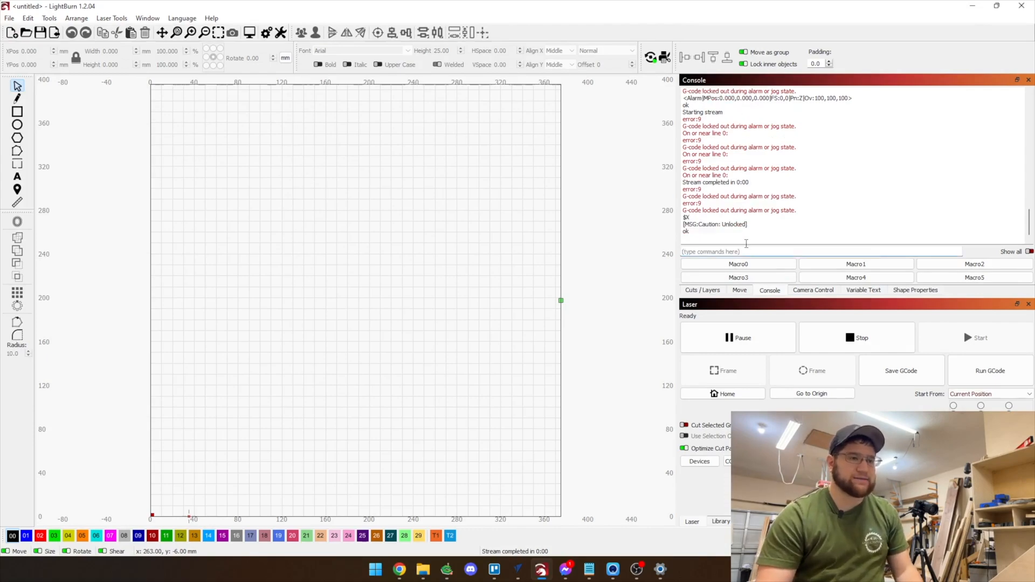
{"action": "left_click", "coordinate": [740, 290]}
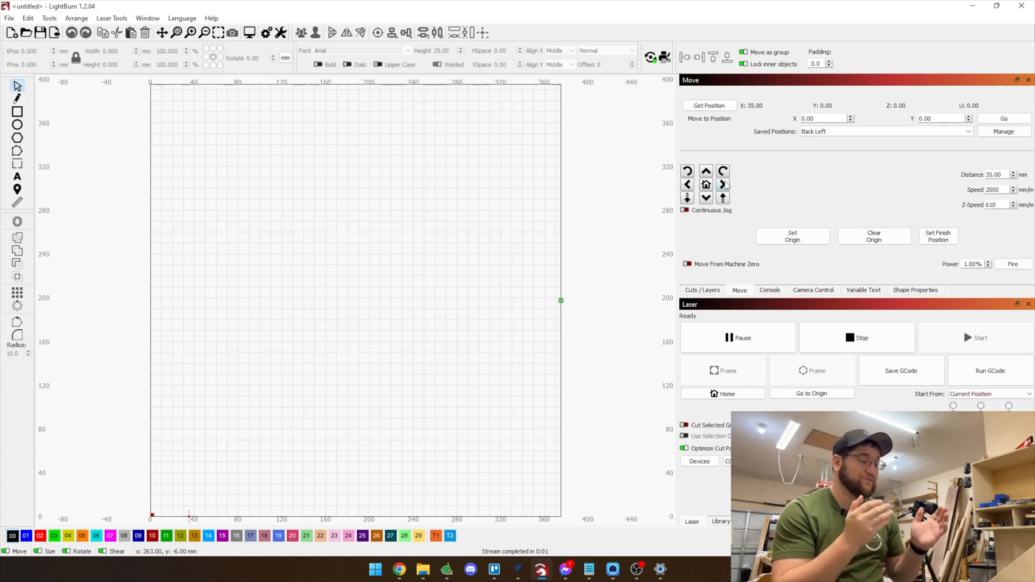
{"action": "mouse_move", "coordinate": [784, 277]}
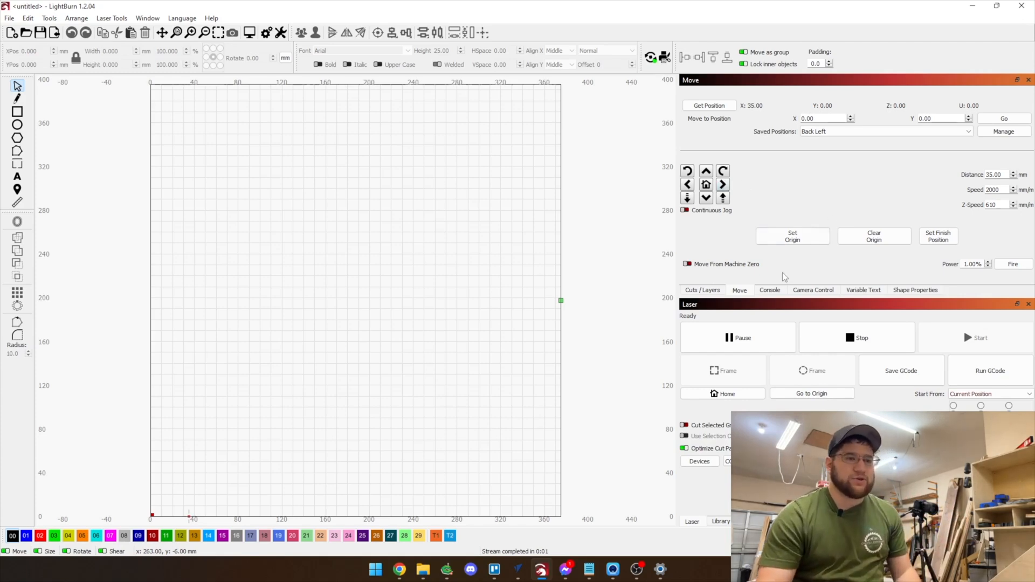
- Send $22=0 to the controller and begin entering the $101 setting
{"action": "left_click", "coordinate": [769, 290]}
{"action": "type", "text": "$"}
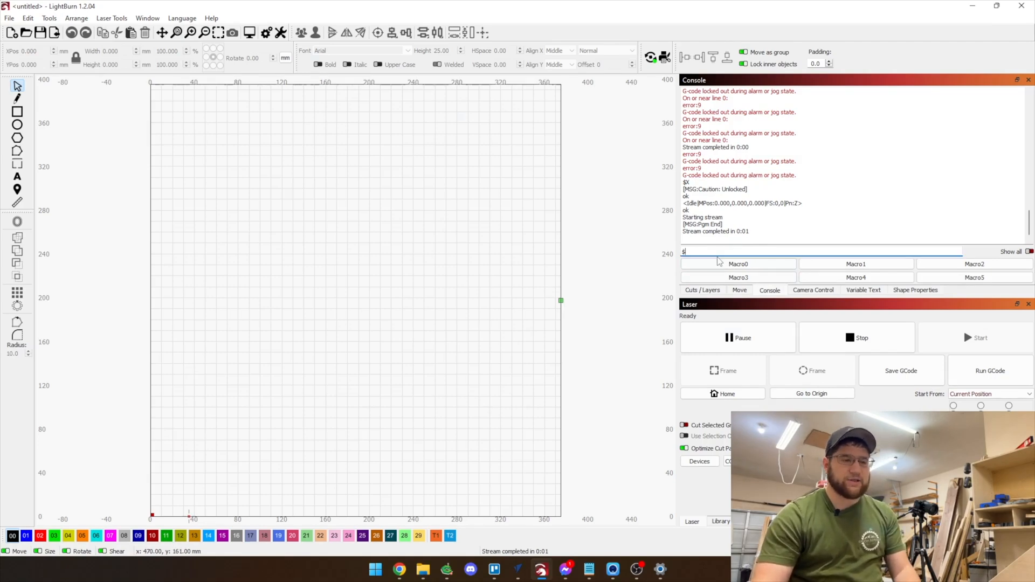
{"action": "type", "text": "22="}
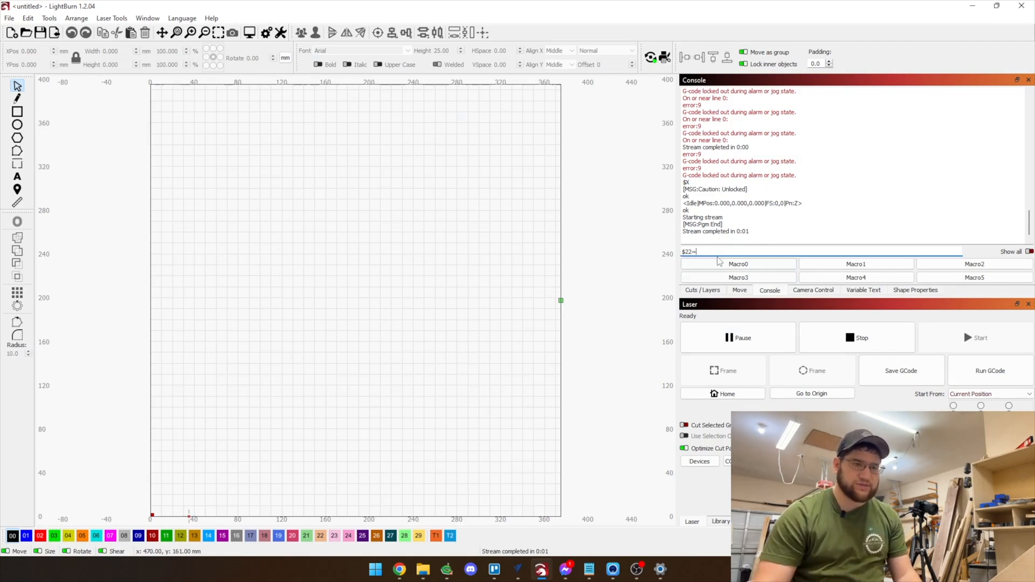
{"action": "key", "text": "Return"}
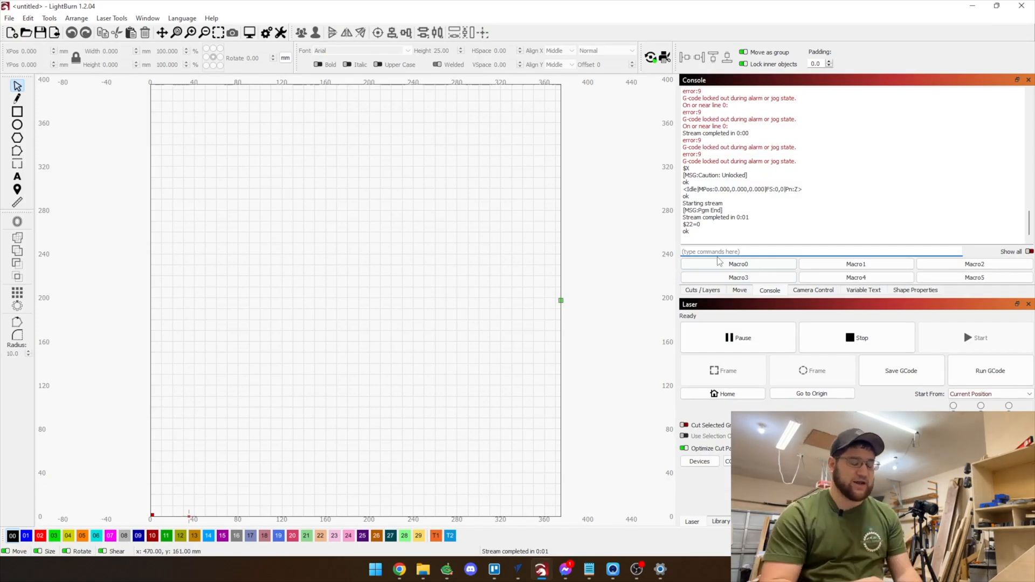
{"action": "type", "text": "$"}
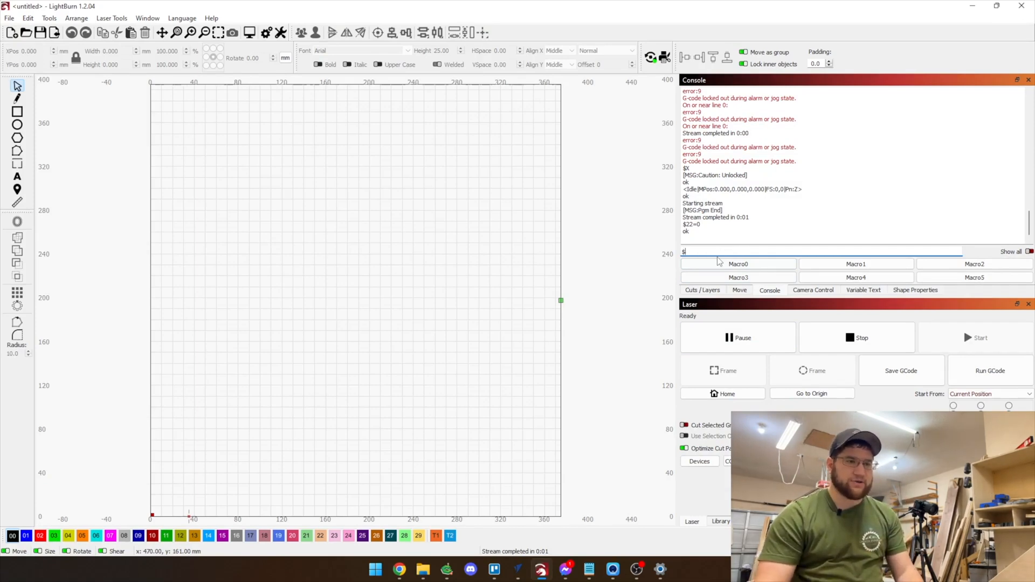
{"action": "type", "text": "101="}
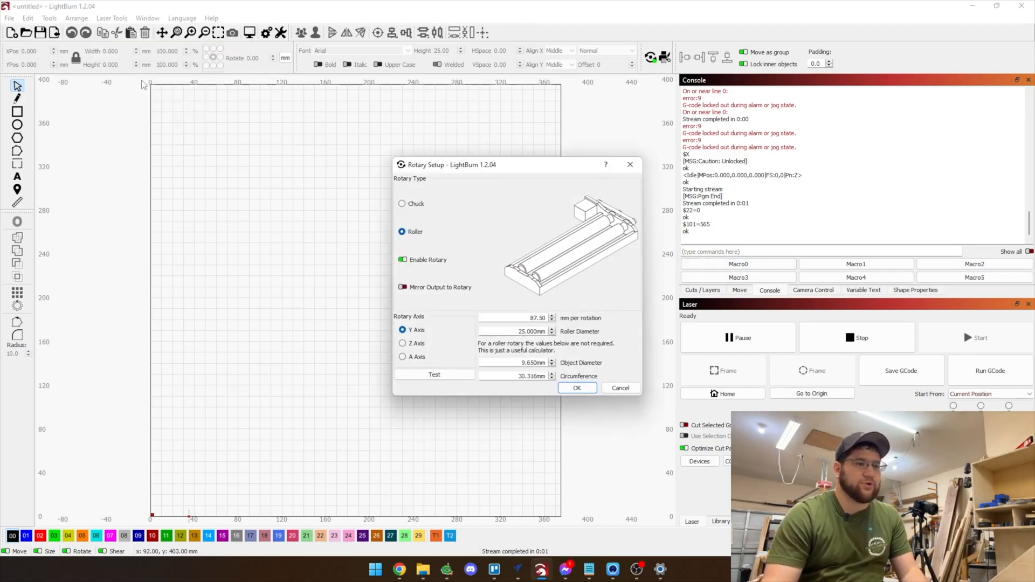
- Select the mm per rotation value in Rotary Setup to replace it
{"action": "triple_click", "coordinate": [516, 317]}
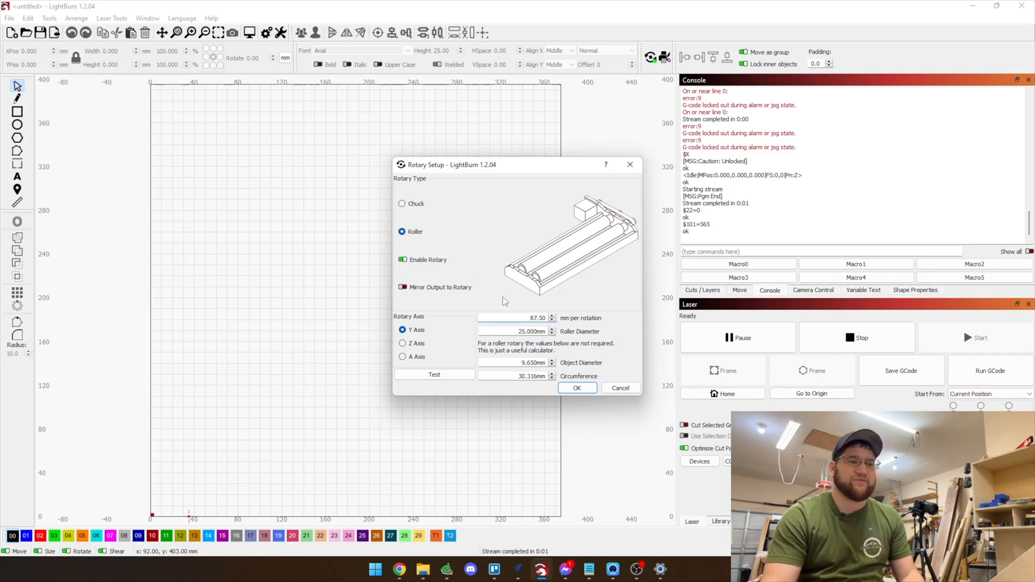
{"action": "mouse_move", "coordinate": [579, 337]}
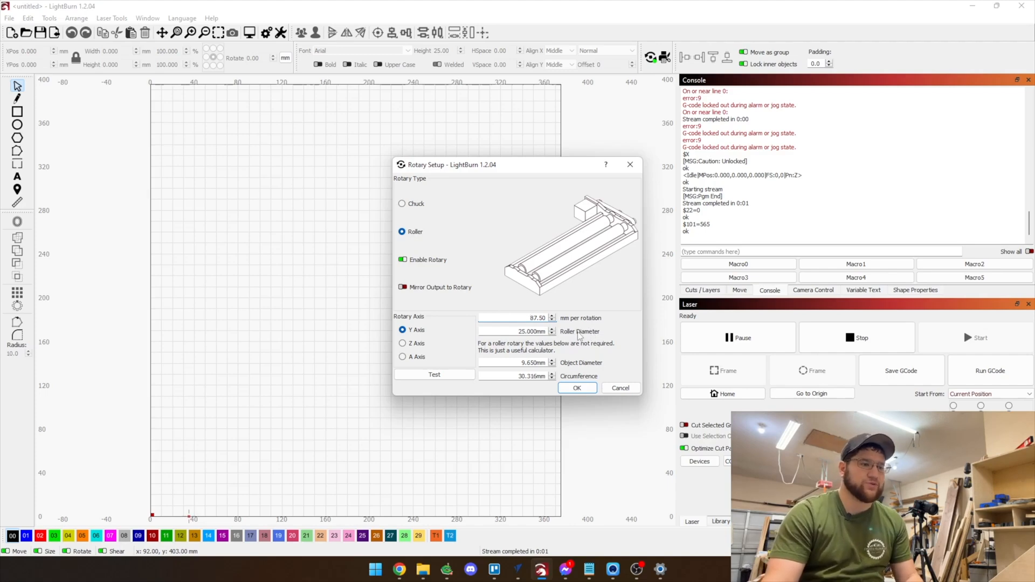
{"action": "mouse_move", "coordinate": [580, 339]}
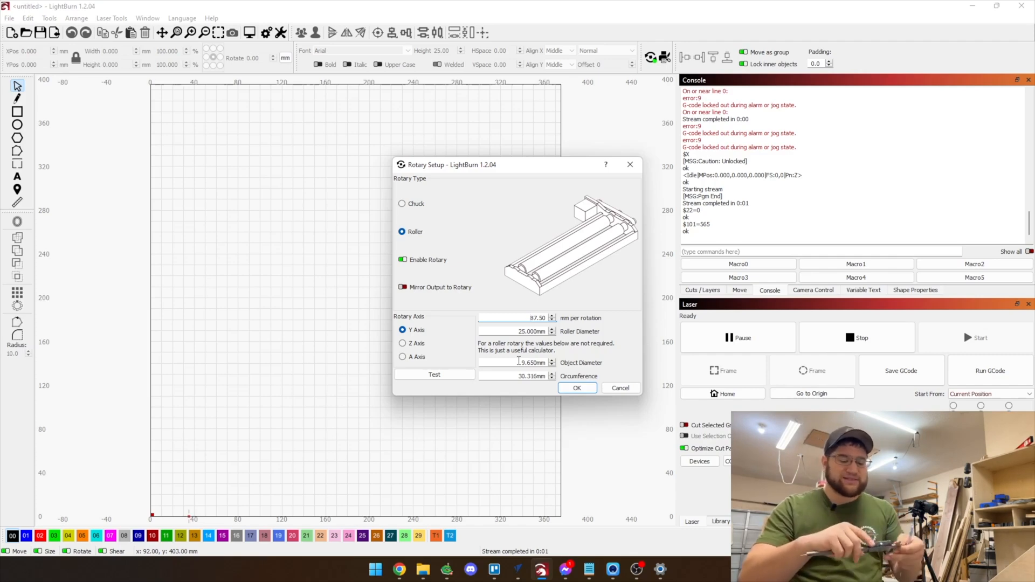
- Set Object Diameter to 41.3 mm, note the 129.748 mm circumference, and apply the rotary settings
{"action": "triple_click", "coordinate": [516, 362]}
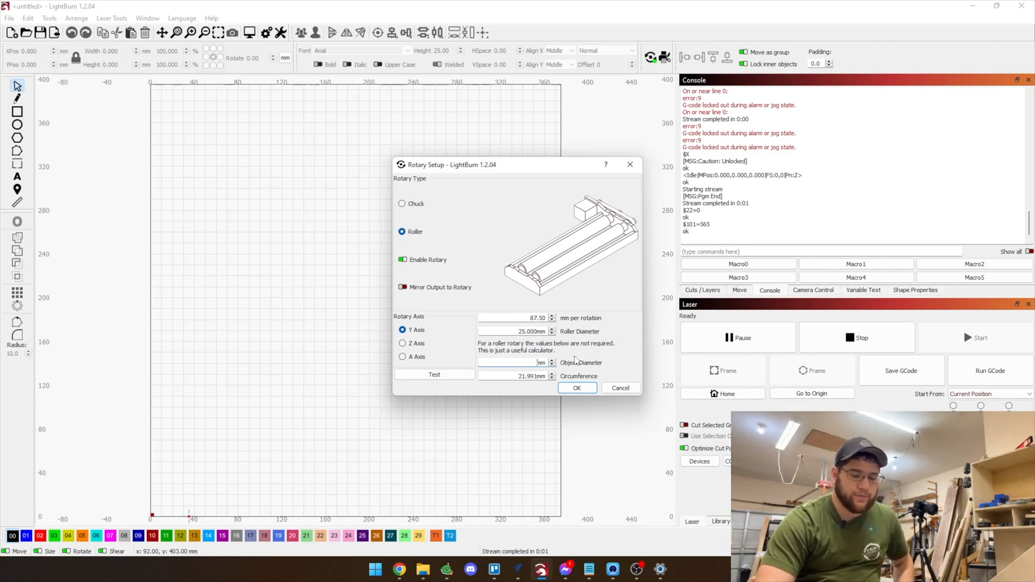
{"action": "type", "text": "41.300"}
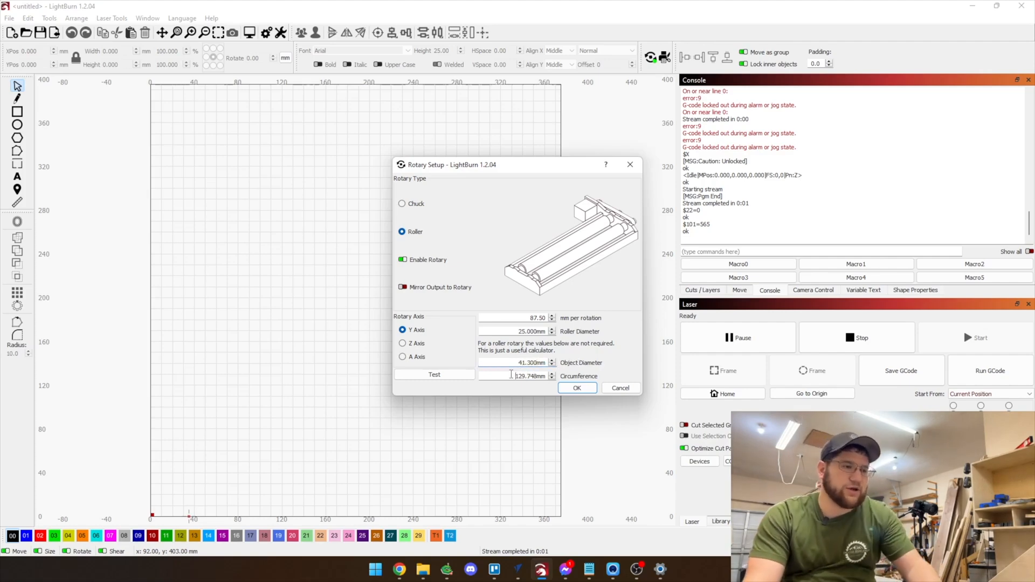
{"action": "triple_click", "coordinate": [516, 376]}
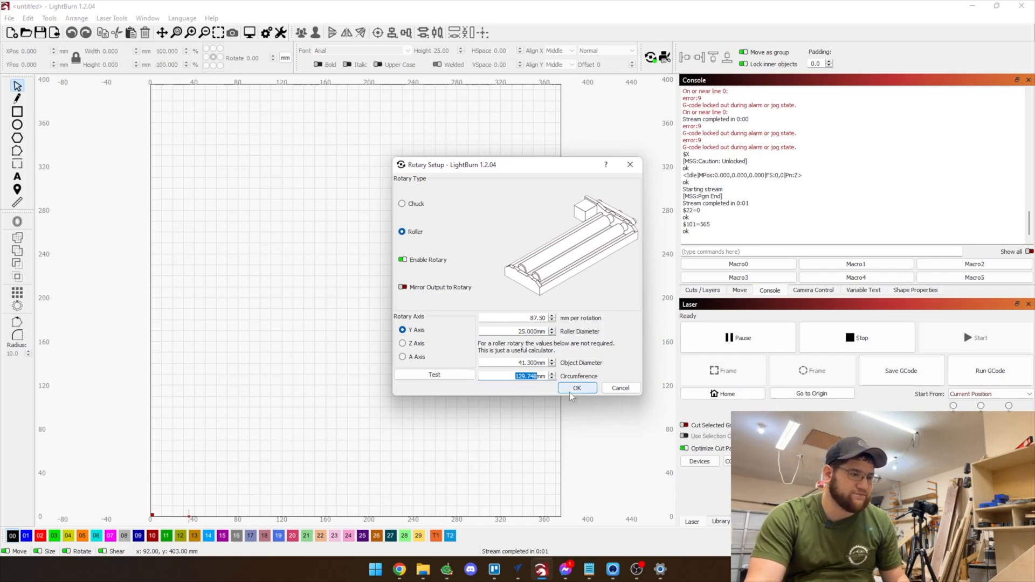
{"action": "left_click", "coordinate": [576, 387]}
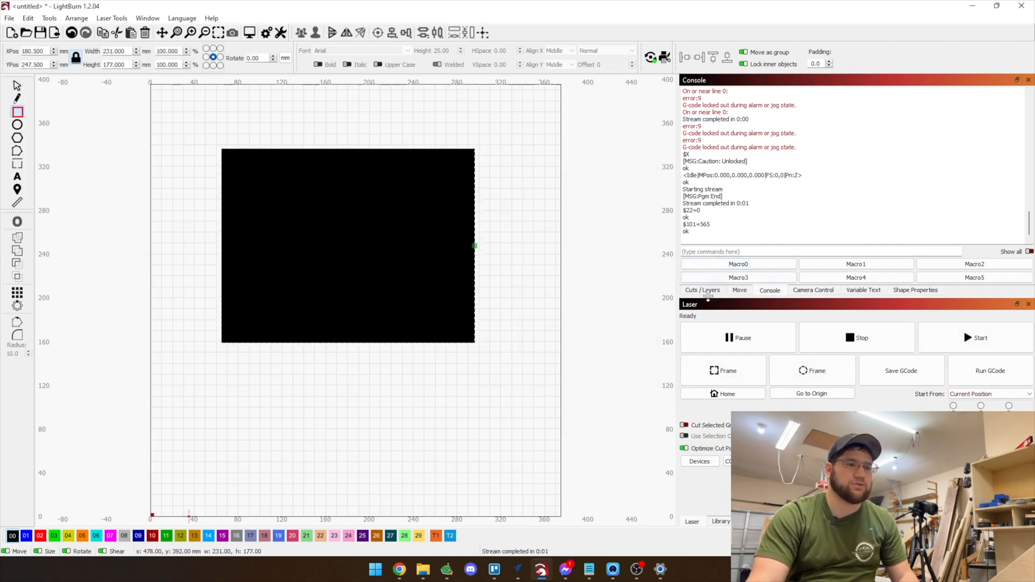
- Make the frame rectangle 255 × 129.748 mm on the T1 tool layer and select it
{"action": "left_click", "coordinate": [703, 290]}
{"action": "type", "text": "255.000"}
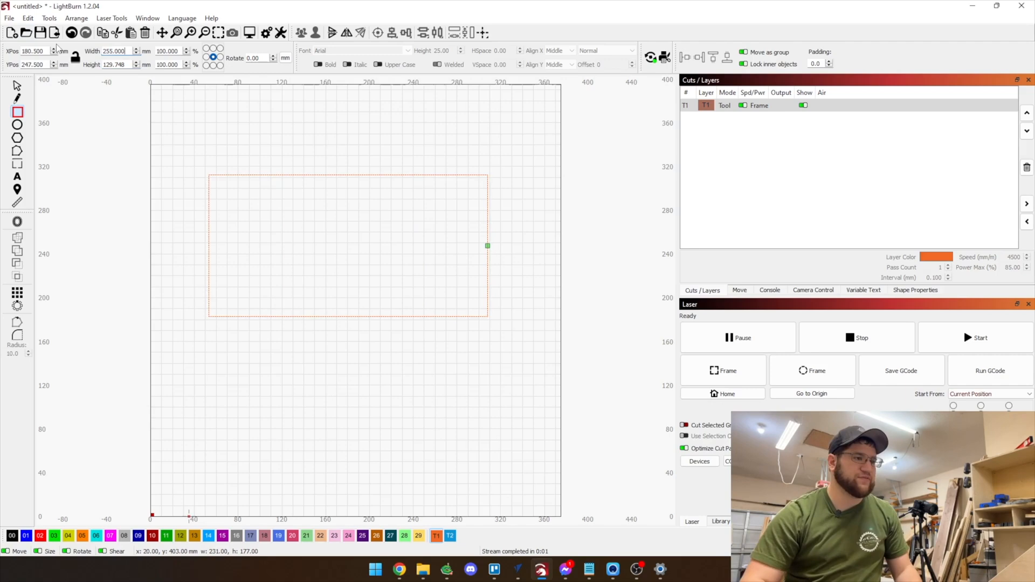
{"action": "left_click", "coordinate": [349, 246]}
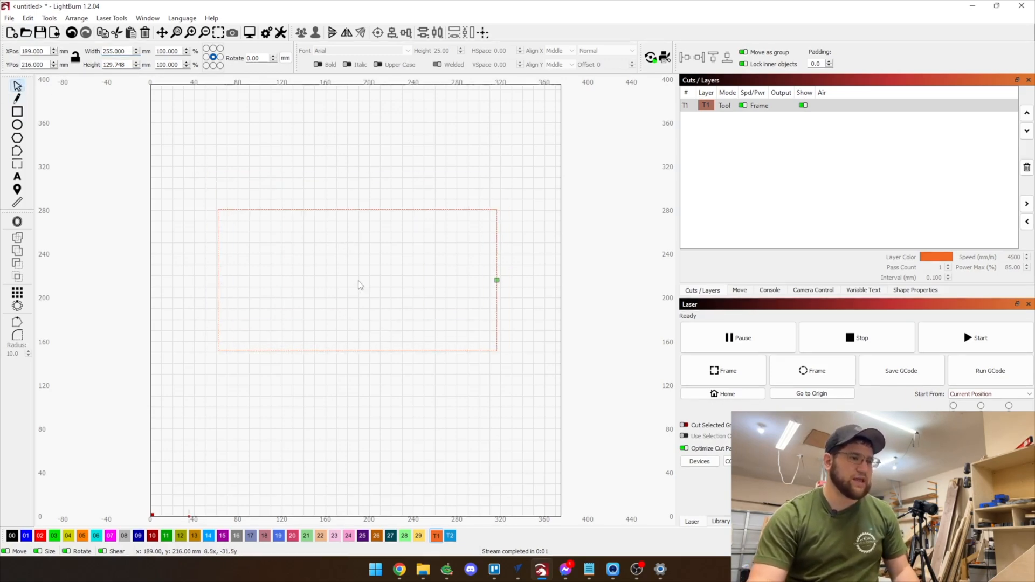
{"action": "left_click", "coordinate": [358, 279]}
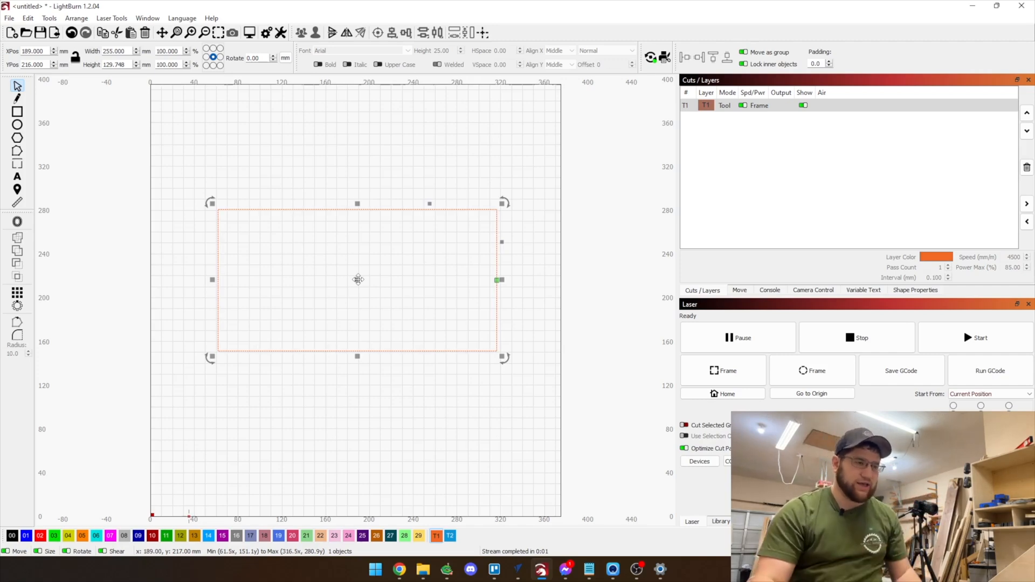
{"action": "left_click", "coordinate": [293, 167]}
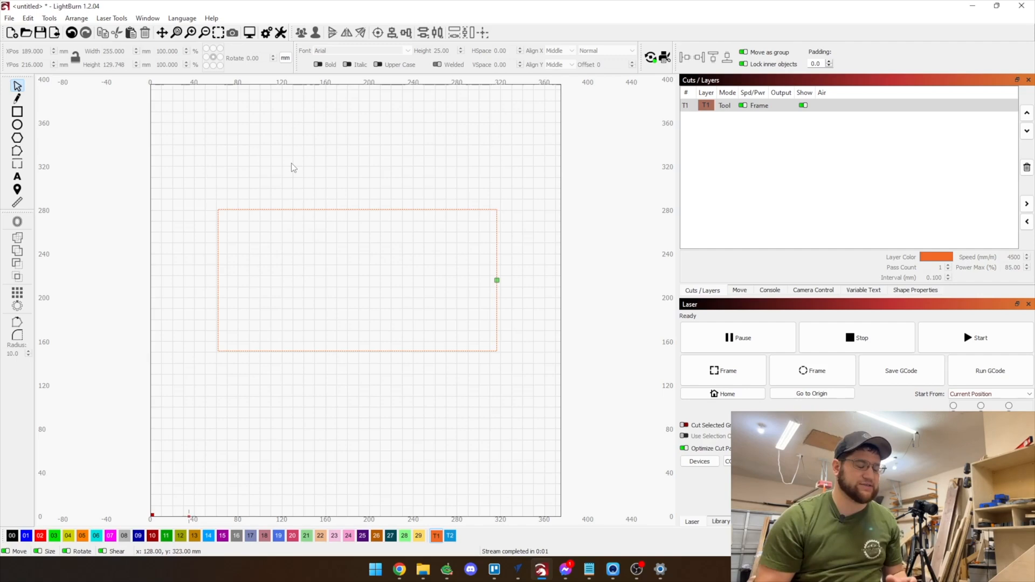
{"action": "mouse_move", "coordinate": [270, 210]}
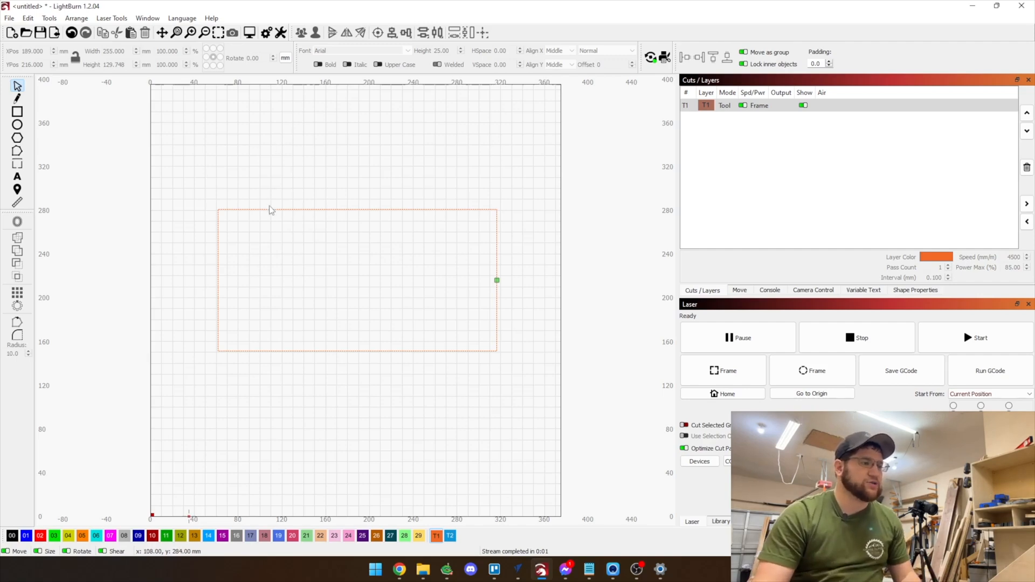
{"action": "left_click", "coordinate": [357, 279]}
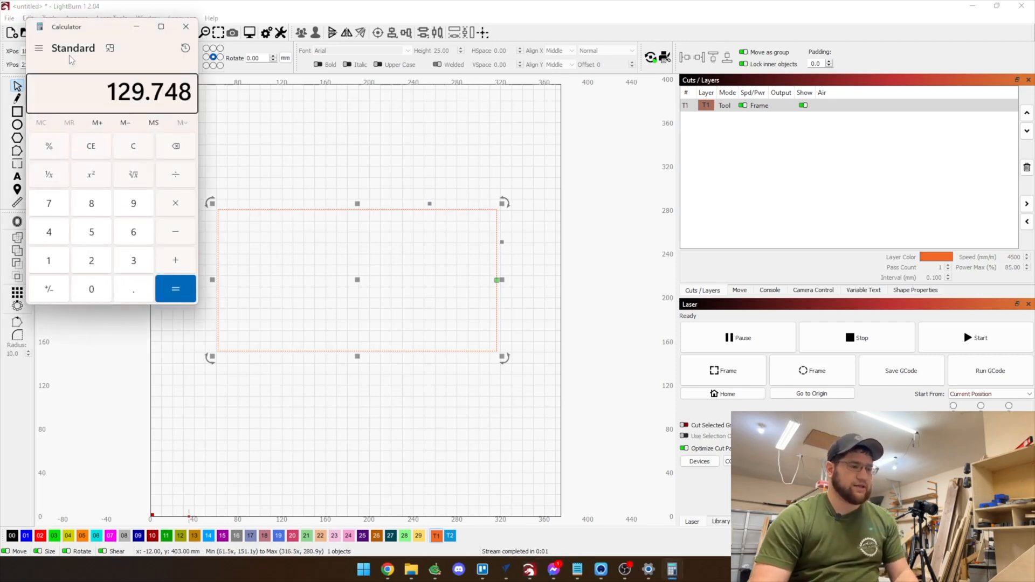
- Divide the 129.748 circumference by four in Calculator, giving 32.437
{"action": "left_click", "coordinate": [175, 289]}
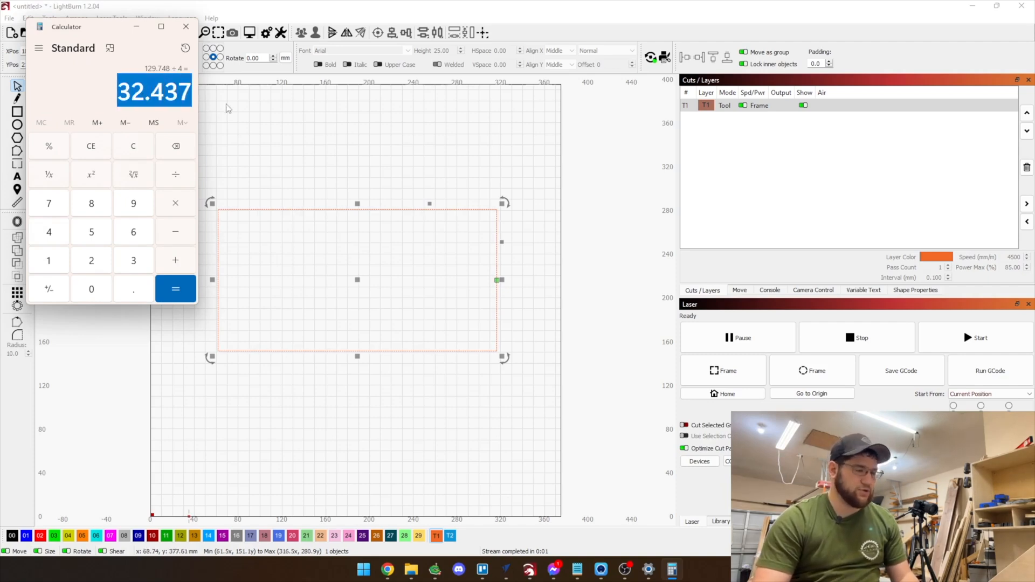
{"action": "left_click", "coordinate": [187, 26]}
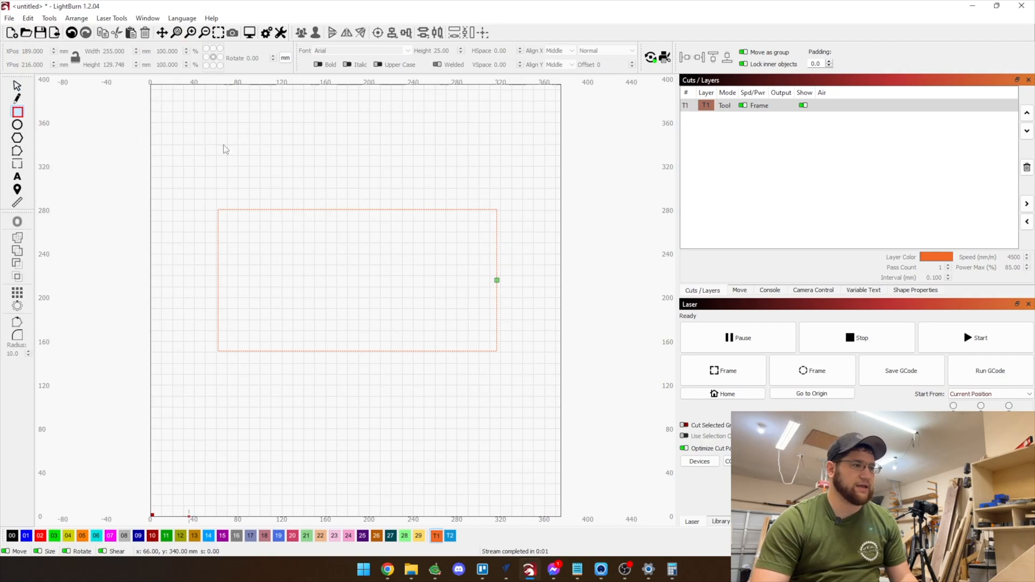
- Add a 255 × 32.437 mm band rectangle centred within the frame
{"action": "left_click_drag", "start_coordinate": [222, 145], "coordinate": [387, 185]}
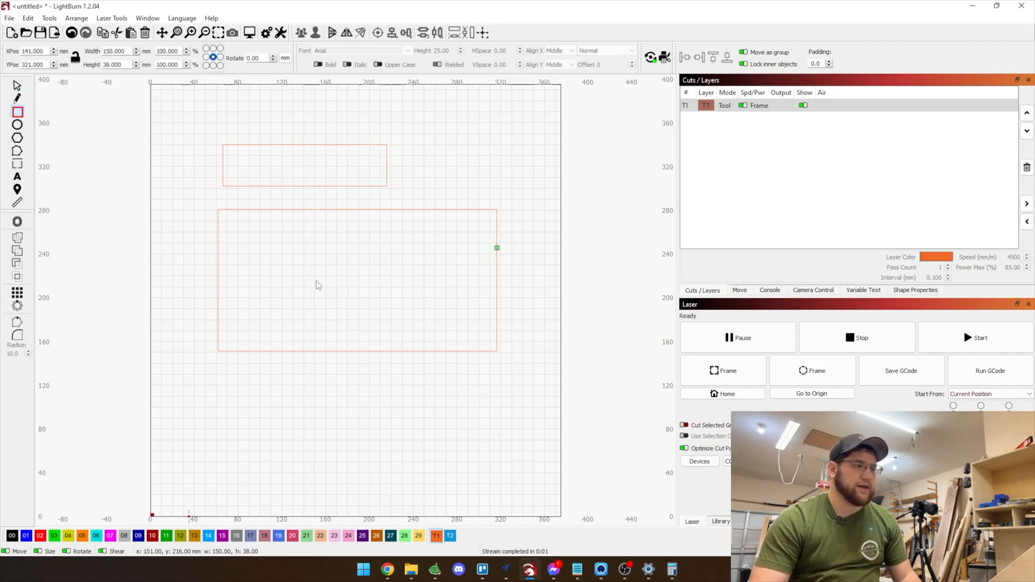
{"action": "triple_click", "coordinate": [111, 64]}
{"action": "type", "text": "255"}
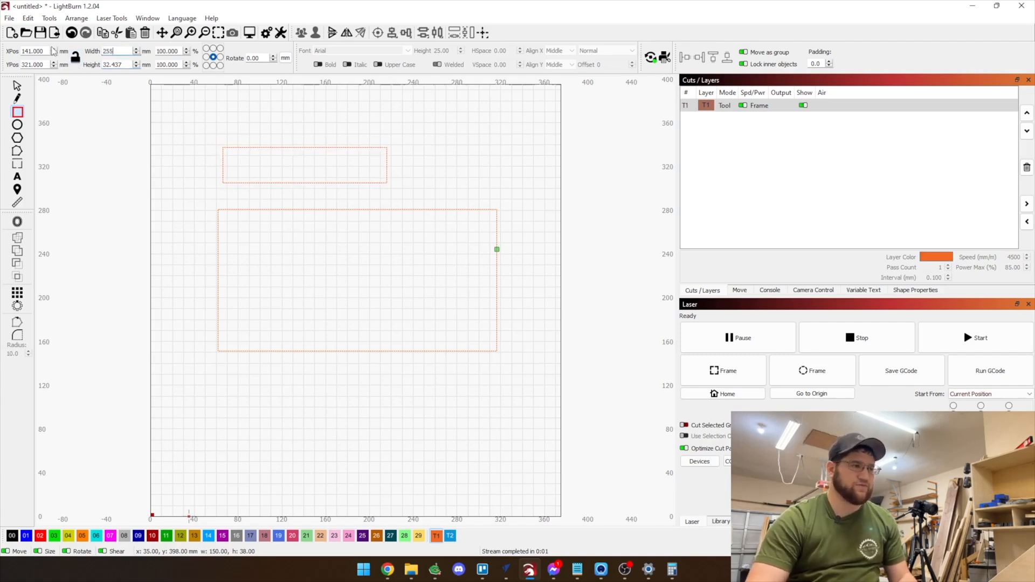
{"action": "left_click", "coordinate": [304, 164]}
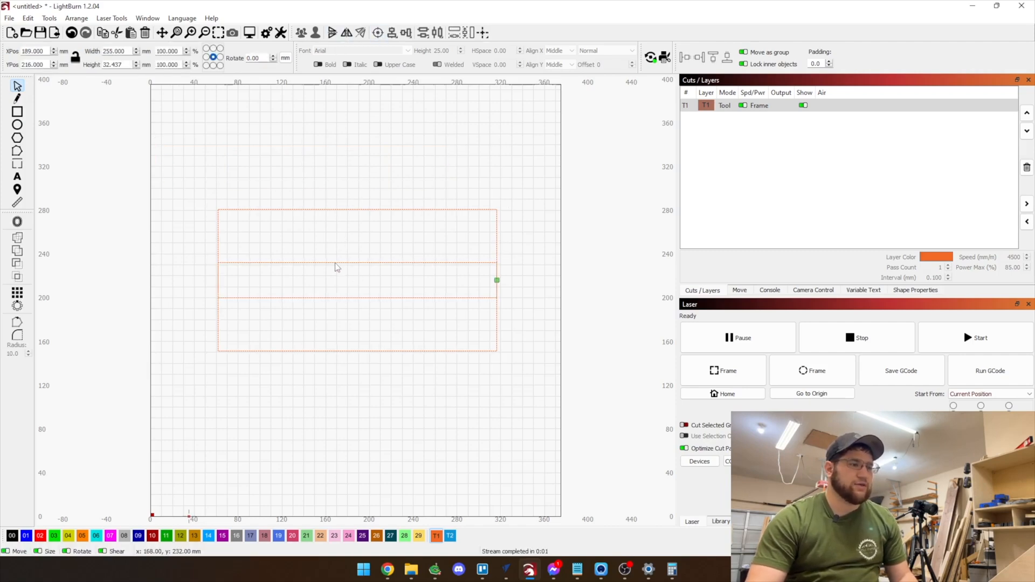
{"action": "left_click", "coordinate": [357, 280]}
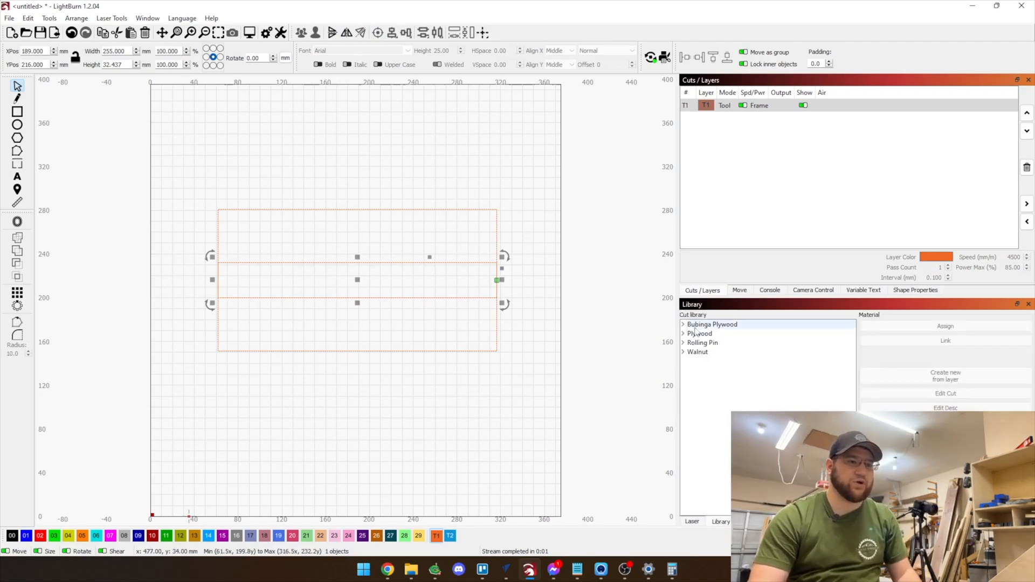
- Import the Merry Christmas design from the Art Library into the band
{"action": "left_click", "coordinate": [721, 522]}
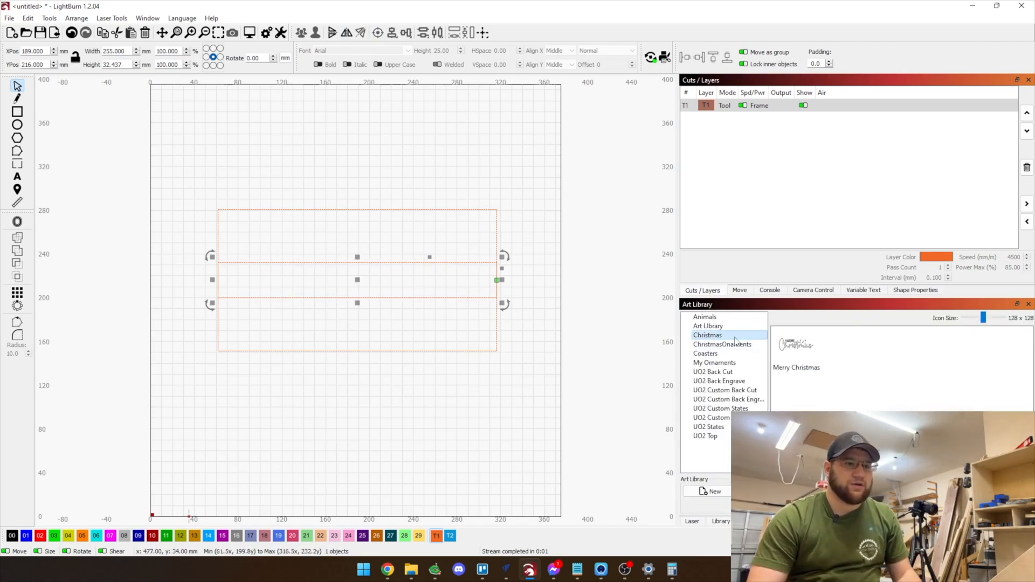
{"action": "double_click", "coordinate": [796, 345]}
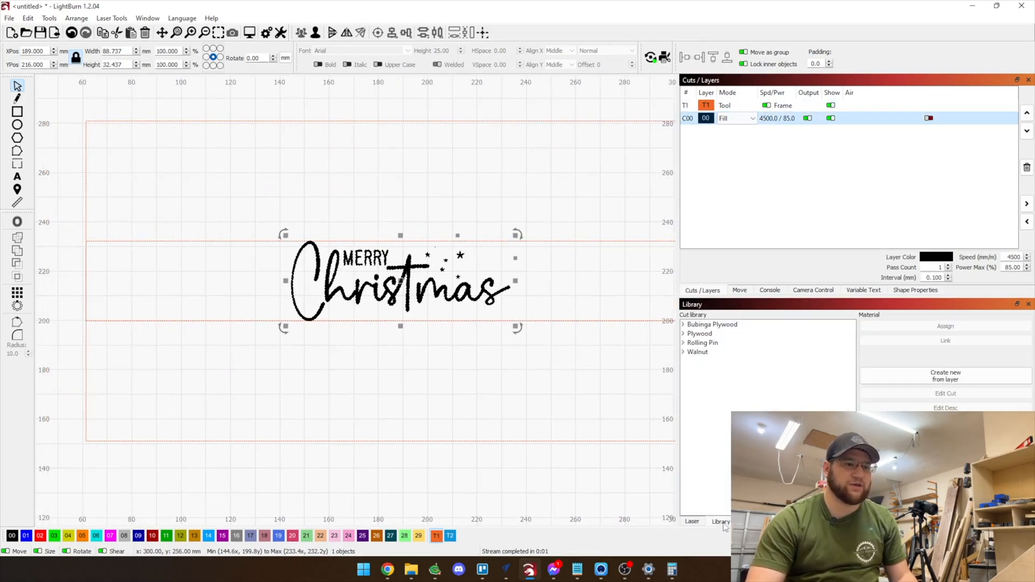
- Assign the Rolling Pin Engrave Fill preset (4500/85) to the design's layer
{"action": "left_click", "coordinate": [684, 343]}
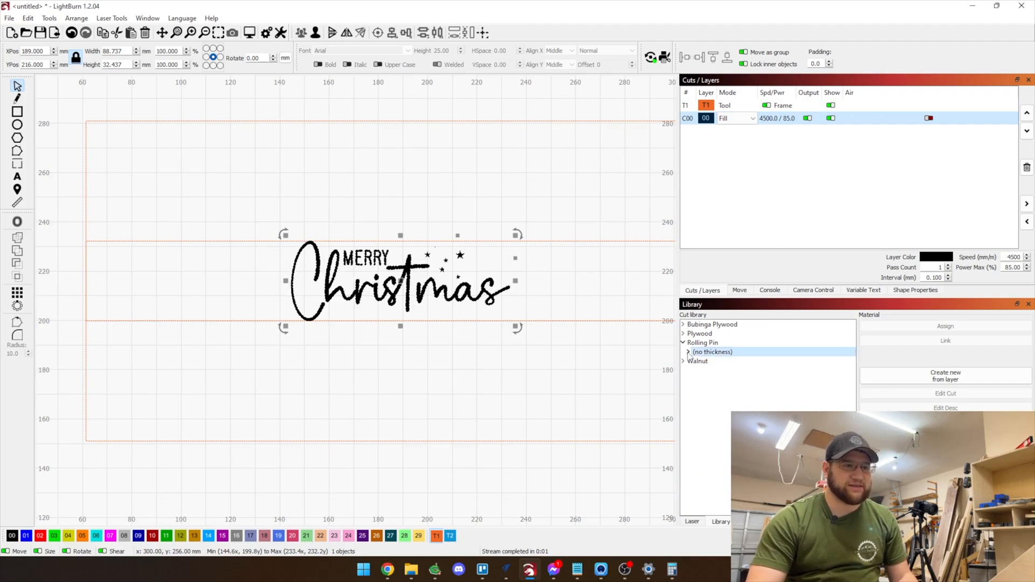
{"action": "left_click", "coordinate": [689, 352]}
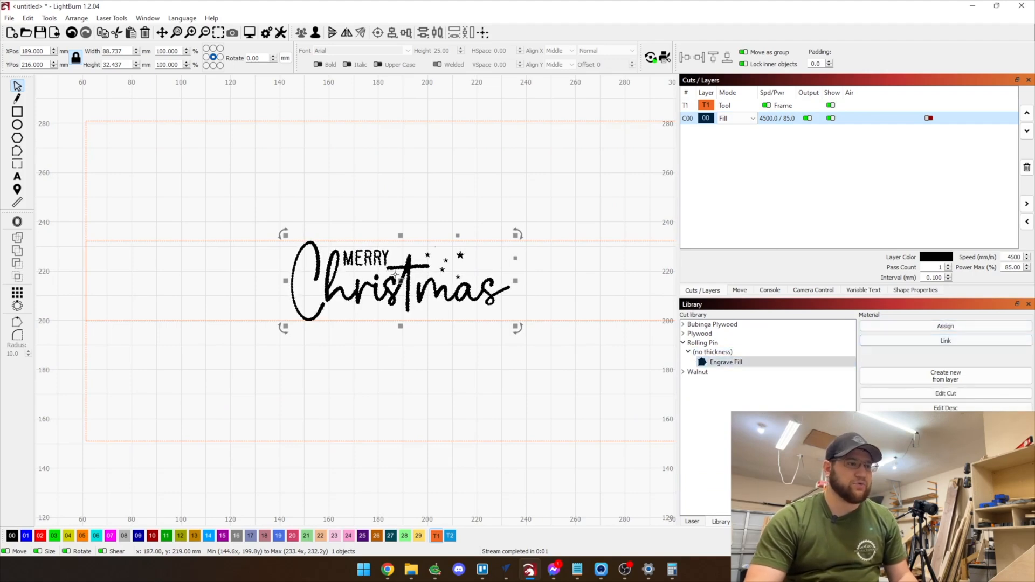
{"action": "left_click", "coordinate": [199, 396]}
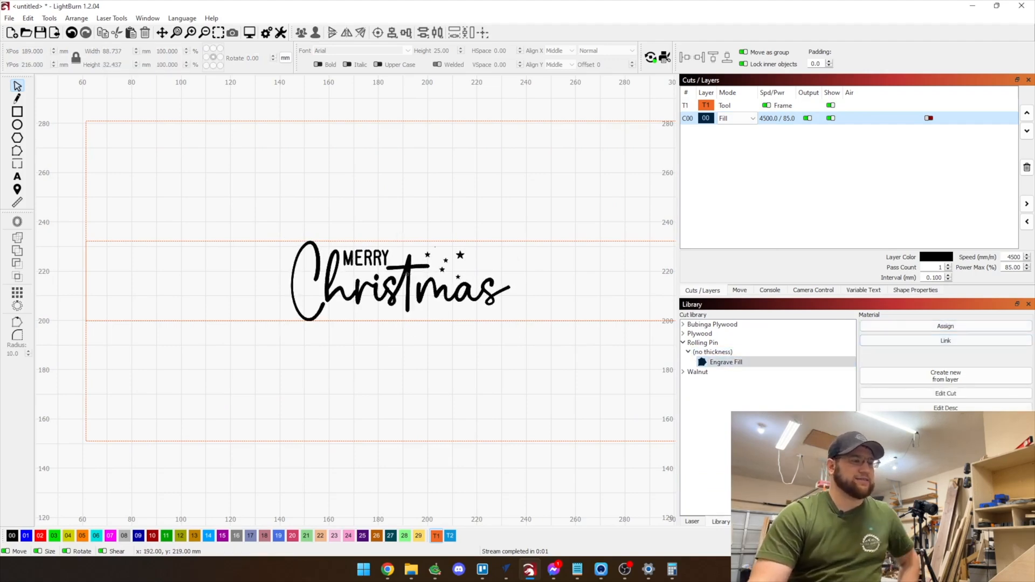
{"action": "left_click", "coordinate": [396, 281]}
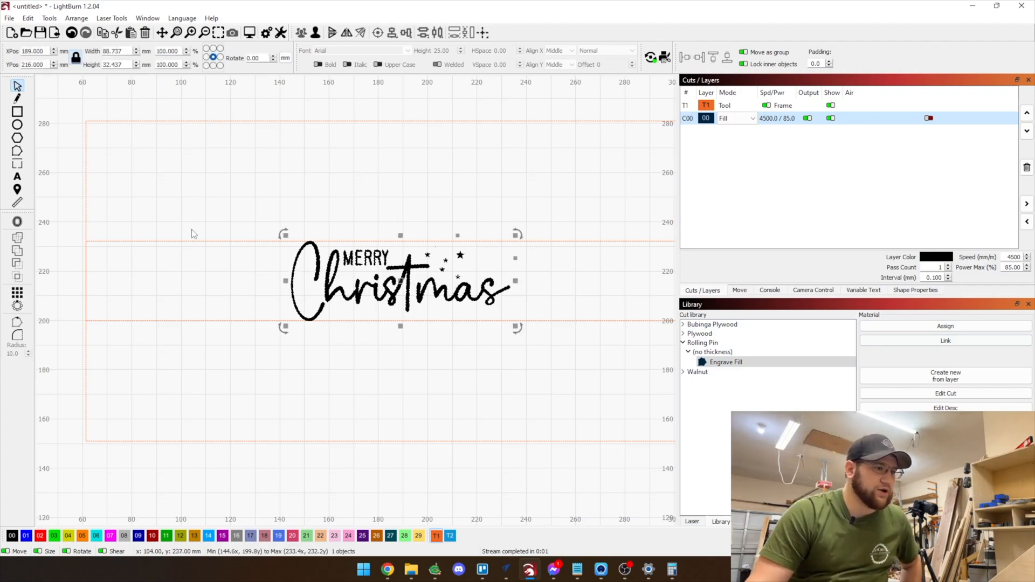
{"action": "left_click", "coordinate": [692, 522]}
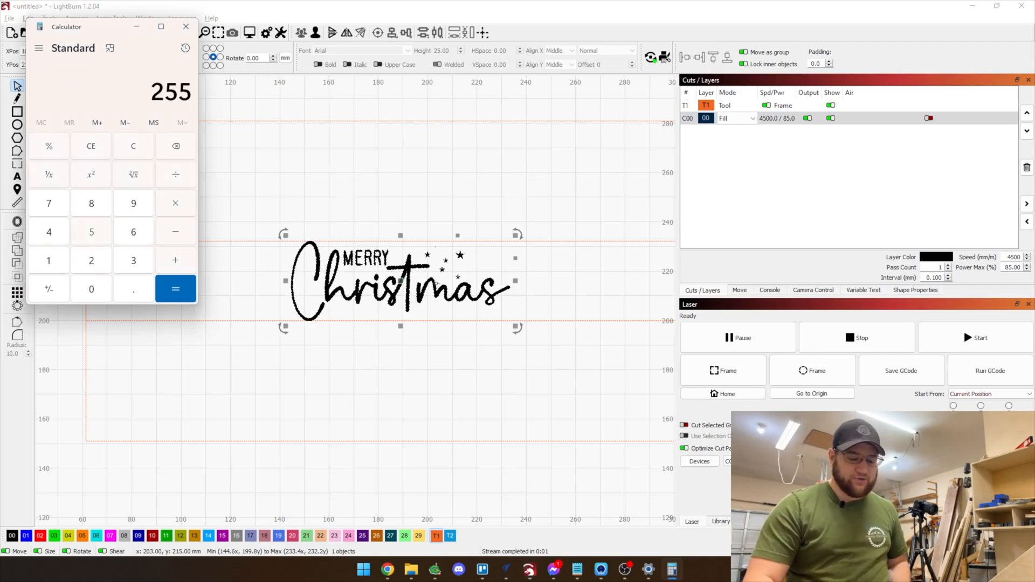
- Halve the 255 mm frame width in Calculator, giving 127.5
{"action": "left_click", "coordinate": [176, 289]}
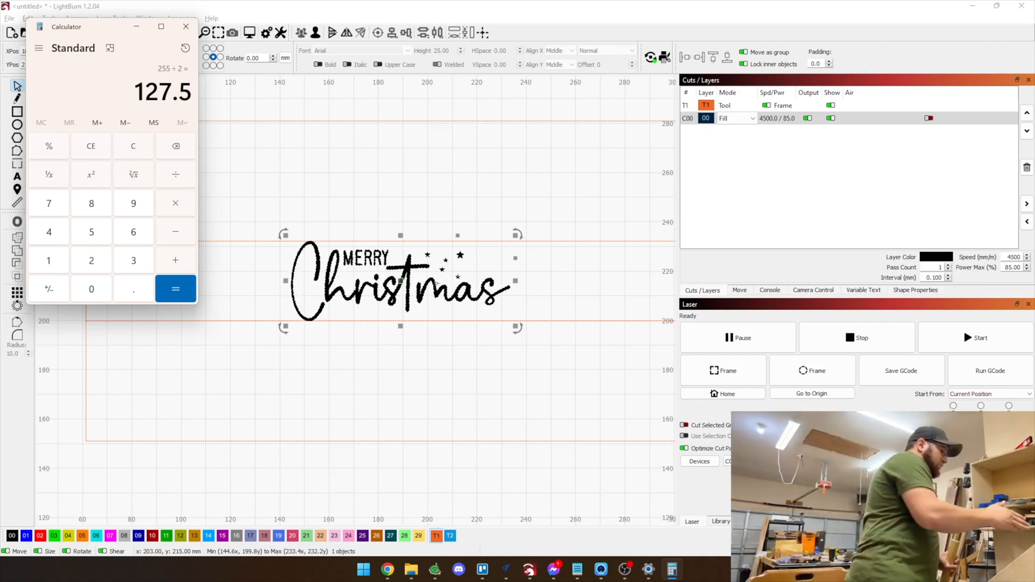
{"action": "left_click", "coordinate": [186, 26]}
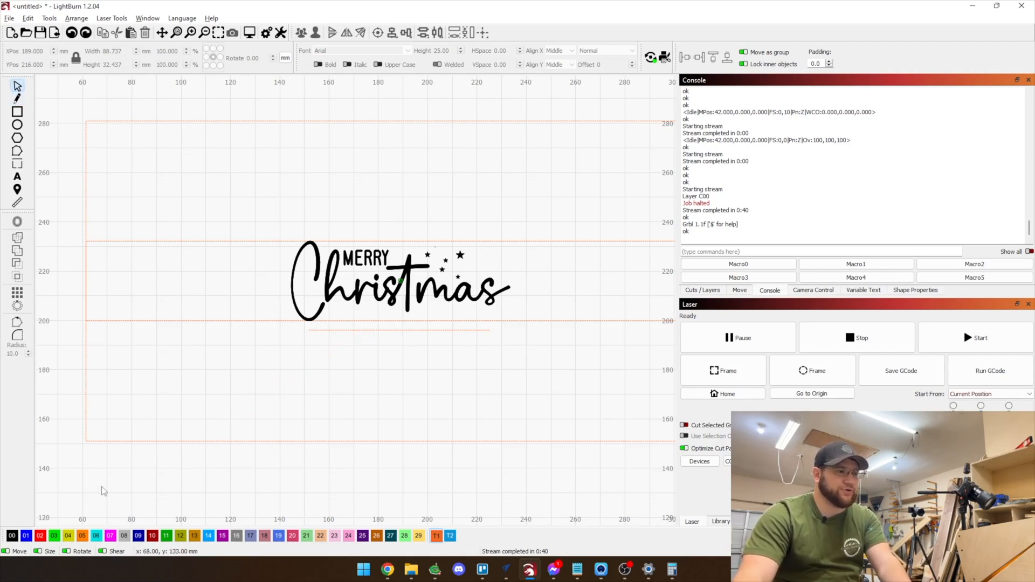
{"action": "mouse_move", "coordinate": [317, 331]}
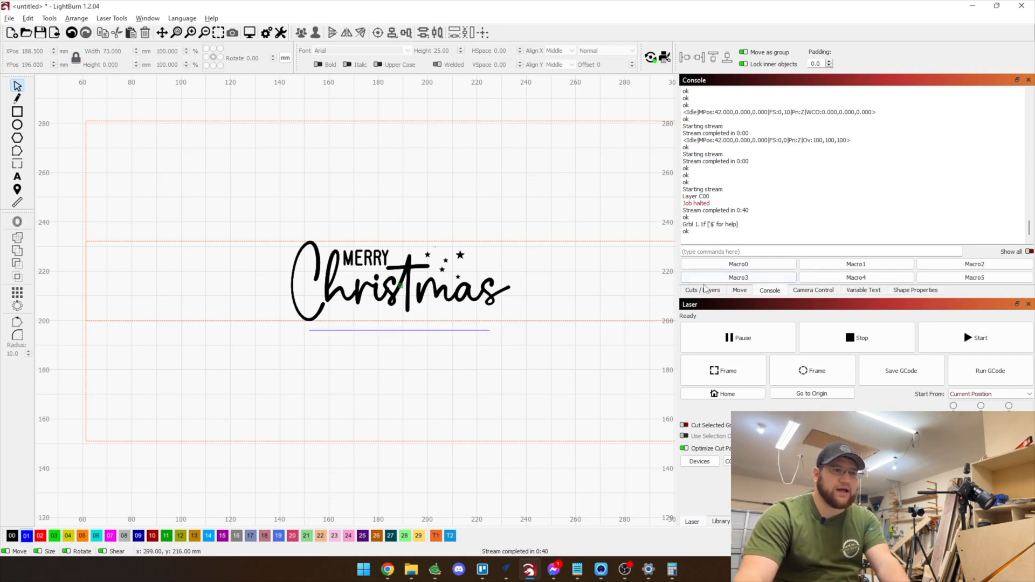
- Move the C01 Line layer above the C00 Fill layer in the cut order
{"action": "left_click", "coordinate": [702, 290]}
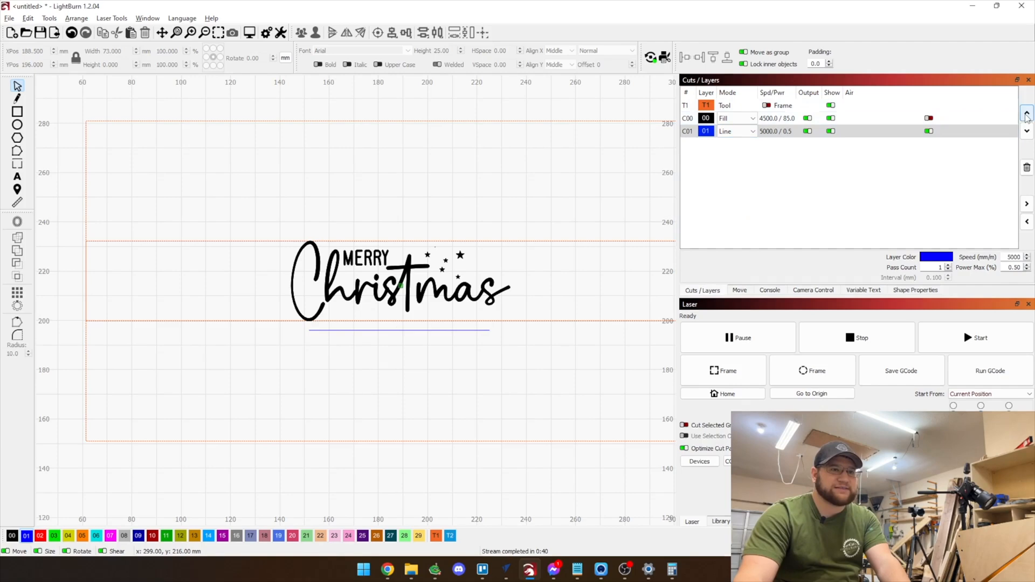
{"action": "left_click", "coordinate": [1025, 113]}
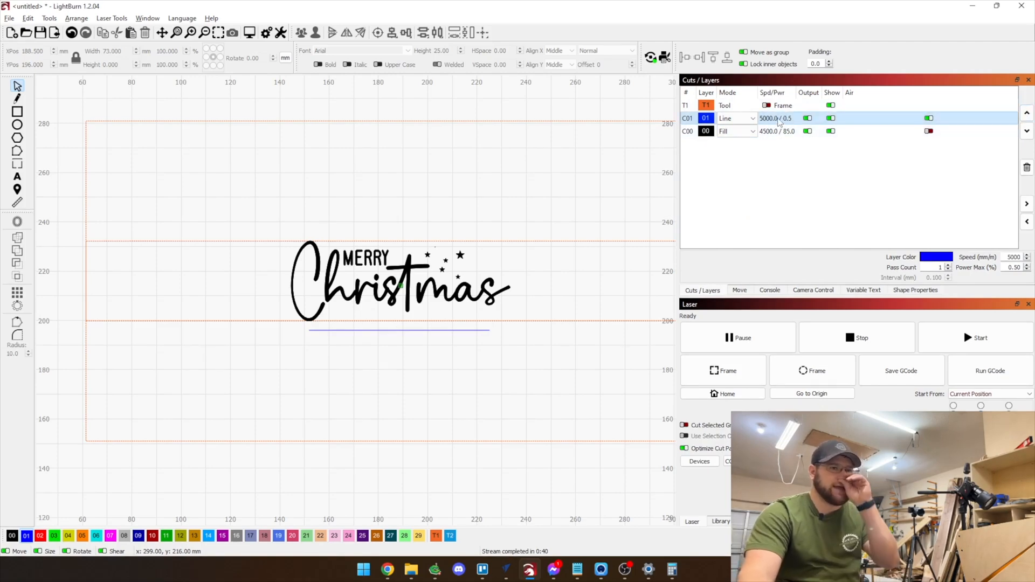
{"action": "mouse_move", "coordinate": [779, 125]}
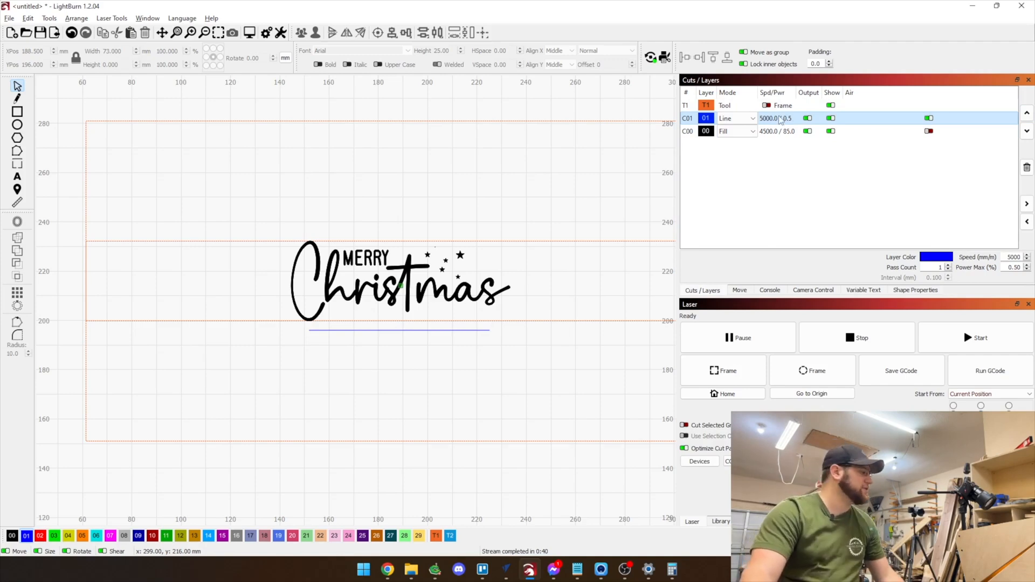
{"action": "mouse_move", "coordinate": [410, 334]}
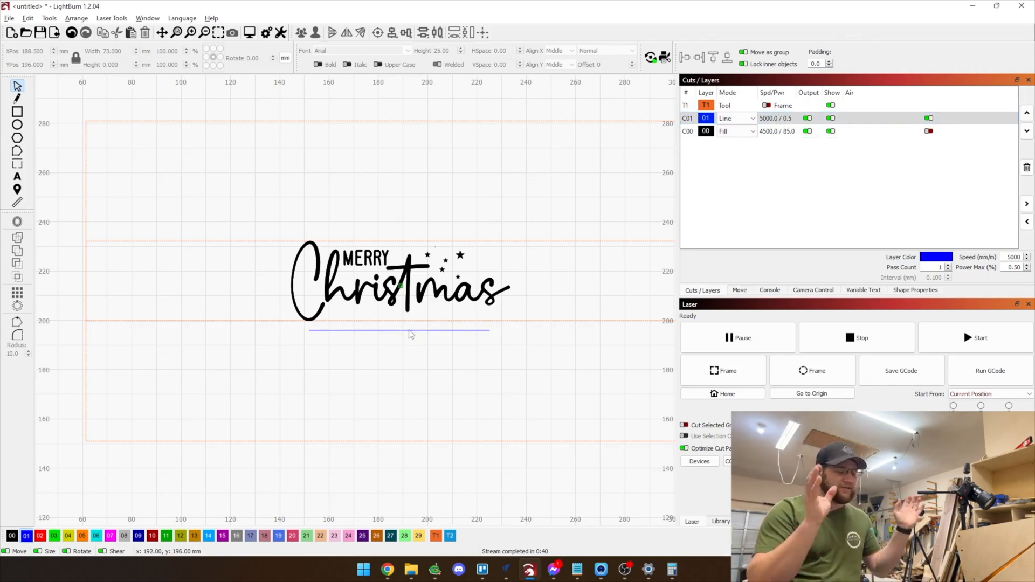
{"action": "left_click", "coordinate": [740, 290]}
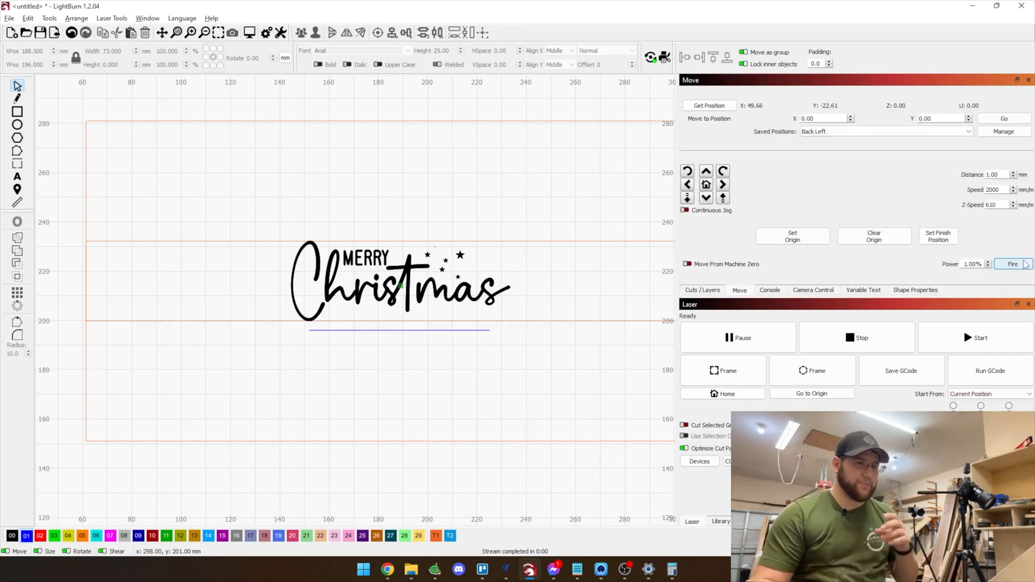
{"action": "mouse_move", "coordinate": [427, 220]}
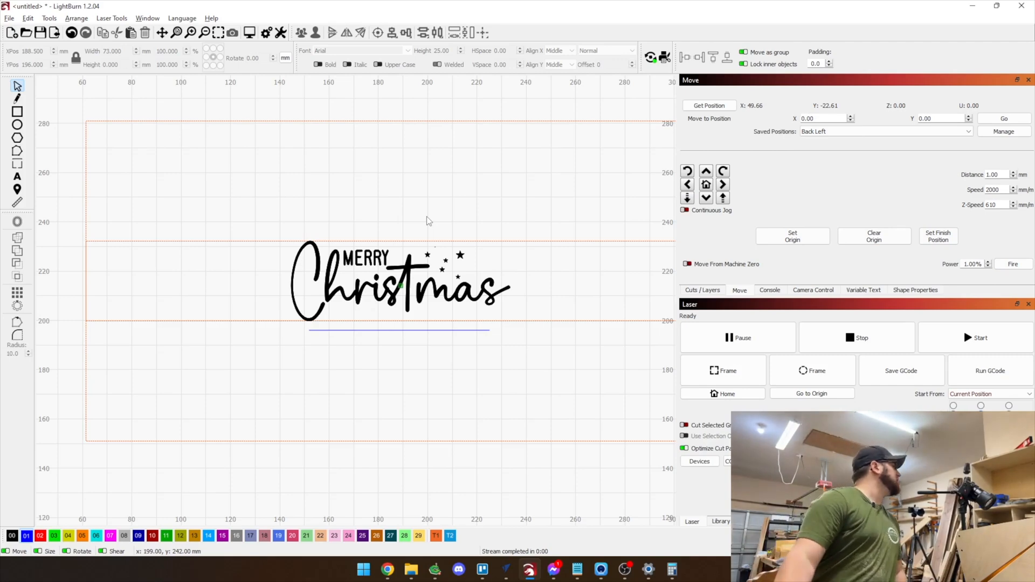
{"action": "mouse_move", "coordinate": [976, 338]}
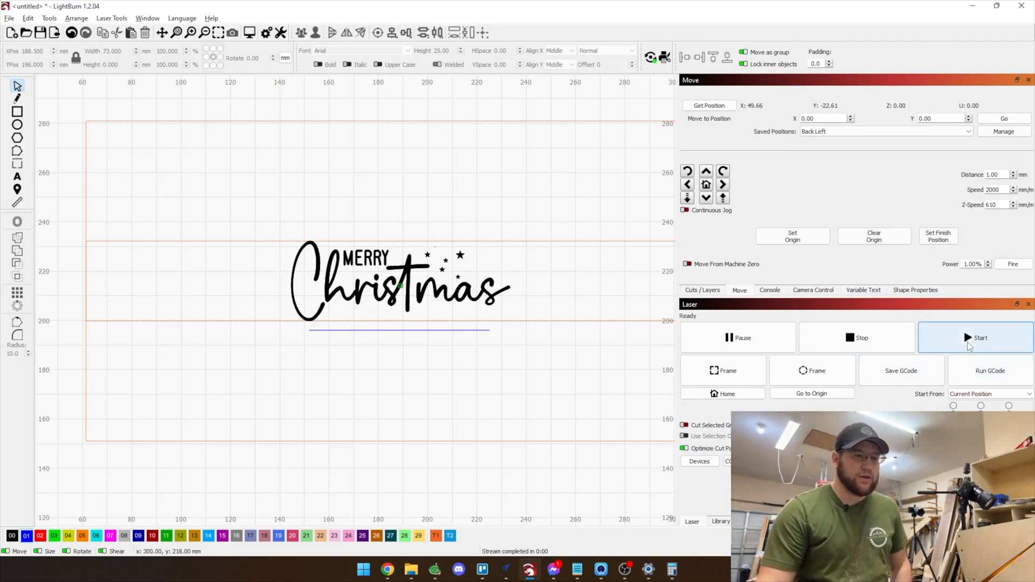
- Review the job preview, then start engraving the rolling pin
{"action": "left_click", "coordinate": [975, 337]}
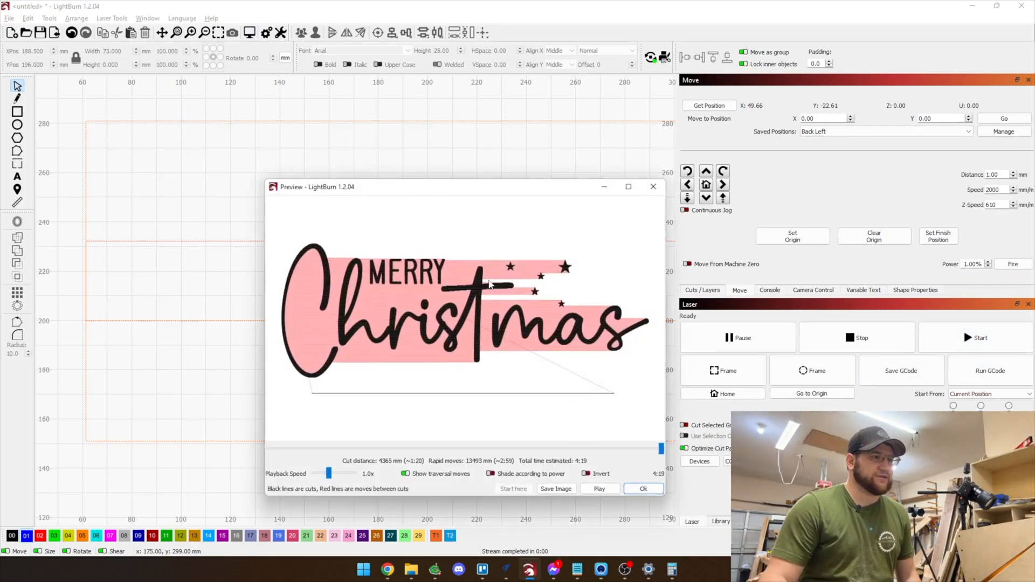
{"action": "left_click", "coordinate": [641, 490]}
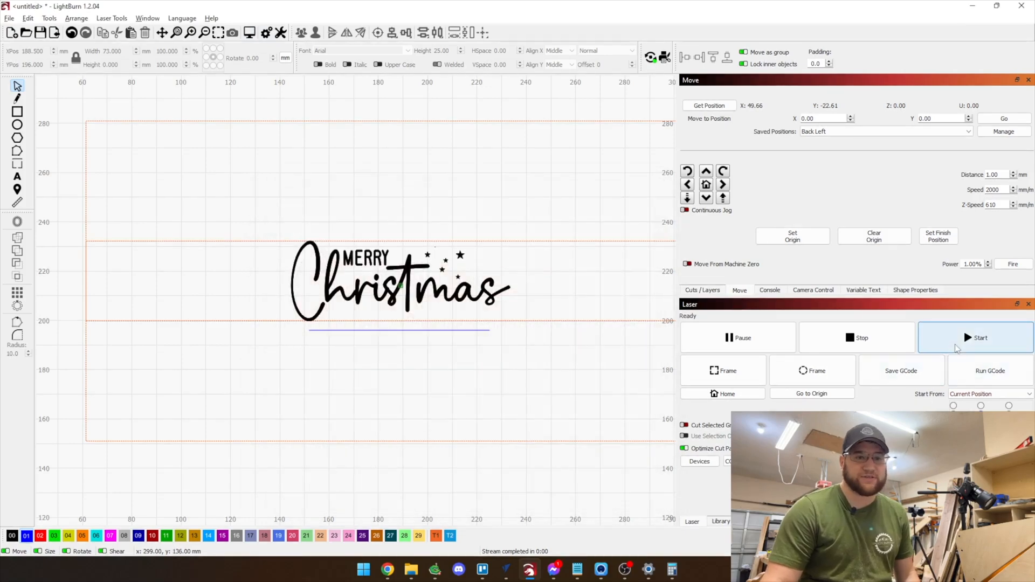
{"action": "left_click", "coordinate": [702, 290]}
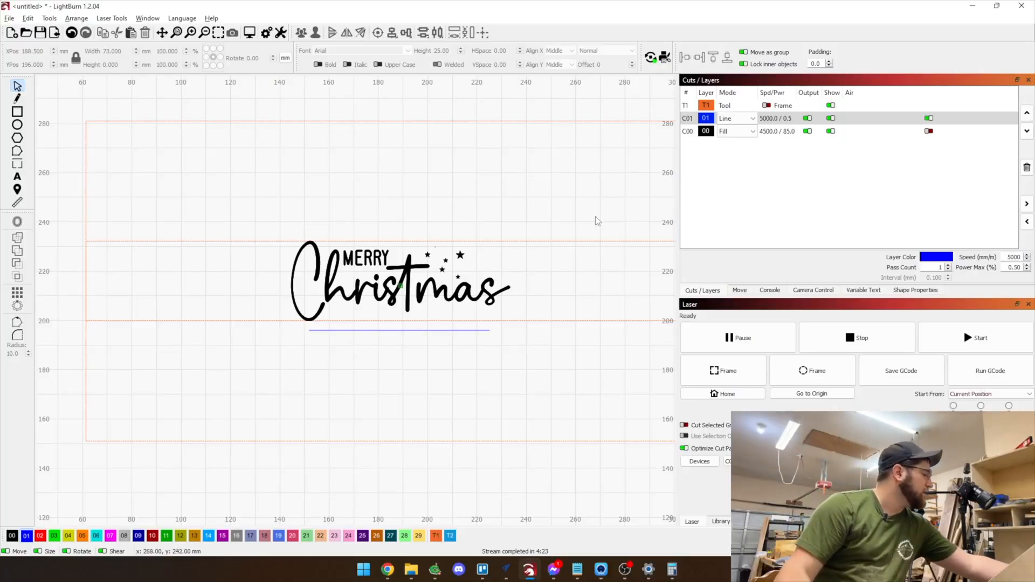
{"action": "mouse_move", "coordinate": [590, 203]}
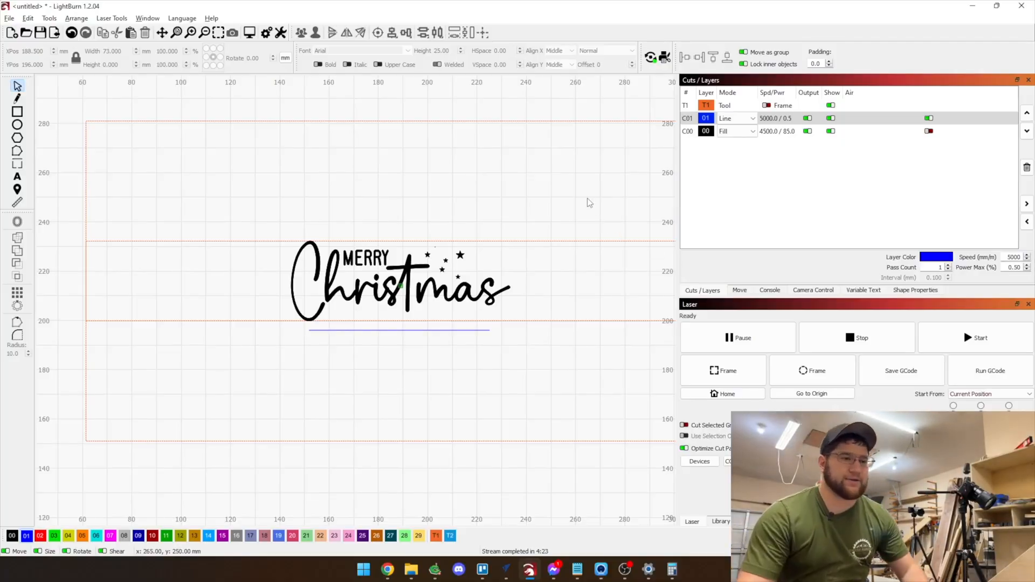
{"action": "mouse_move", "coordinate": [578, 191]}
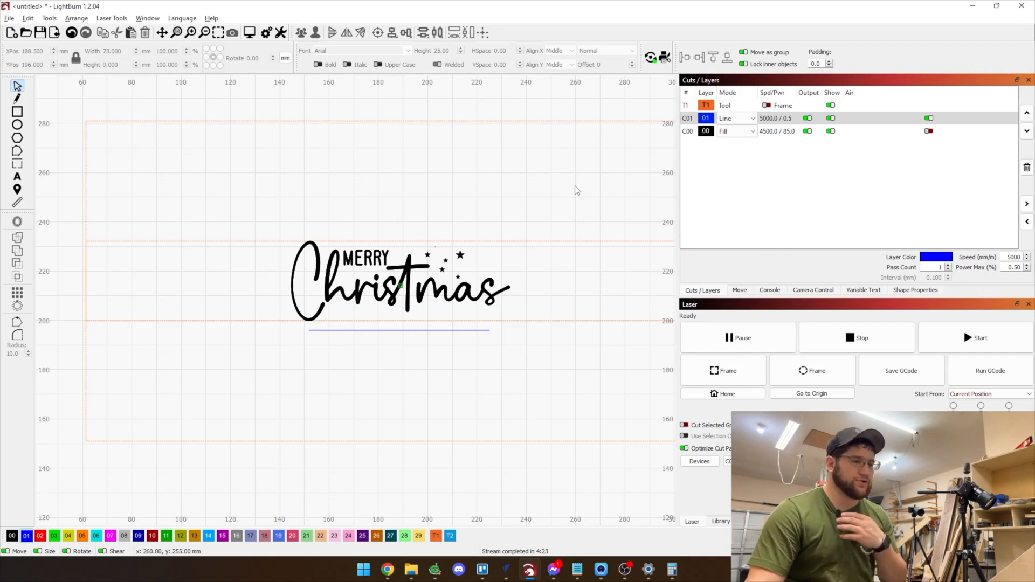
{"action": "mouse_move", "coordinate": [770, 296]}
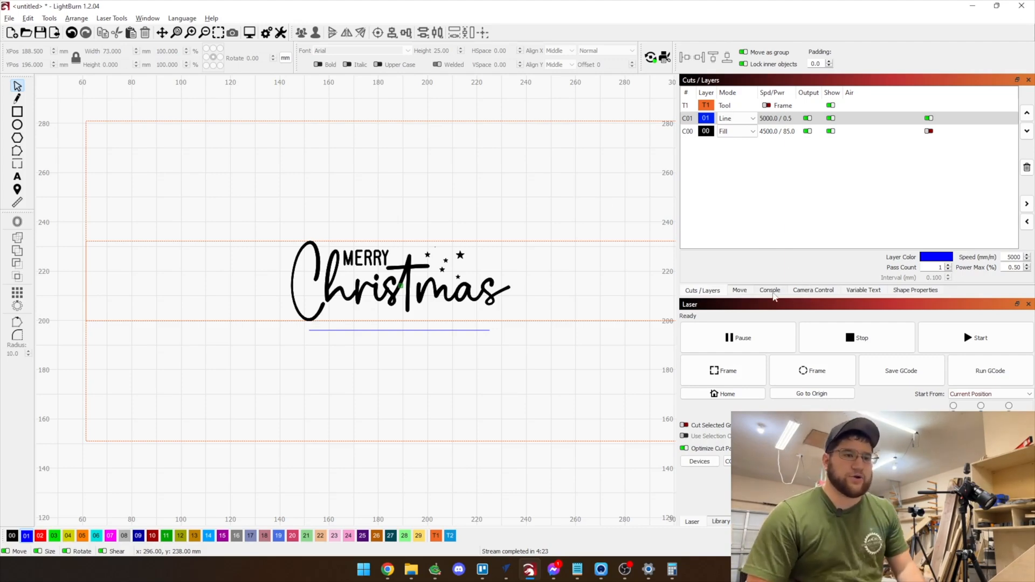
- Send $22=1 to enable homing and $101=44 through the console
{"action": "left_click", "coordinate": [770, 290]}
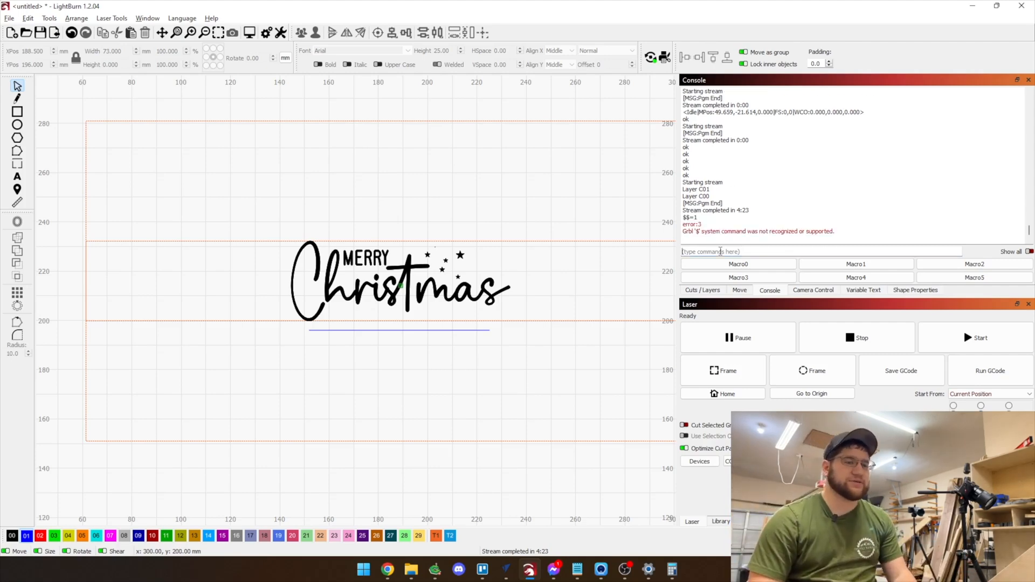
{"action": "type", "text": "$22="}
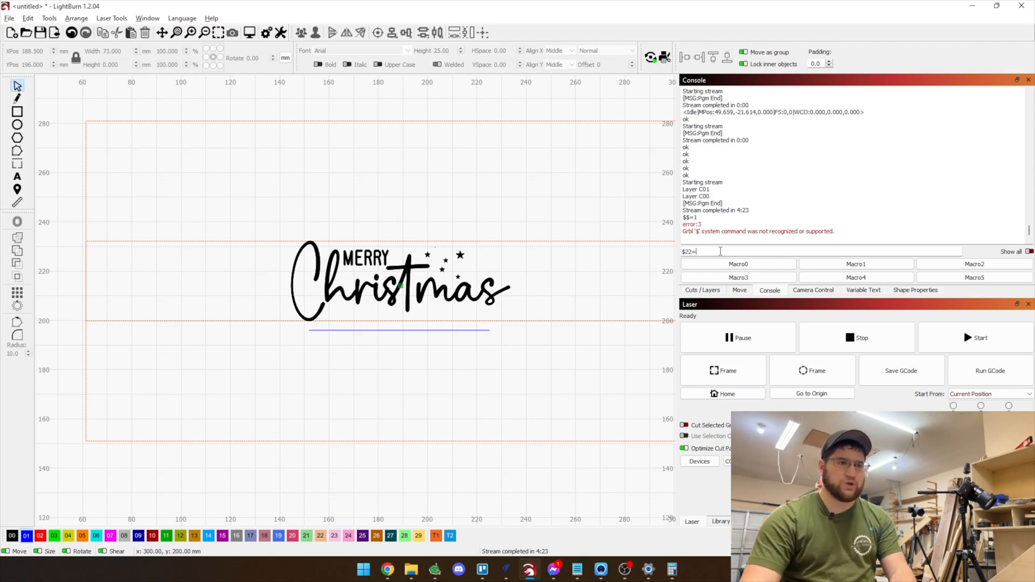
{"action": "key", "text": "Return"}
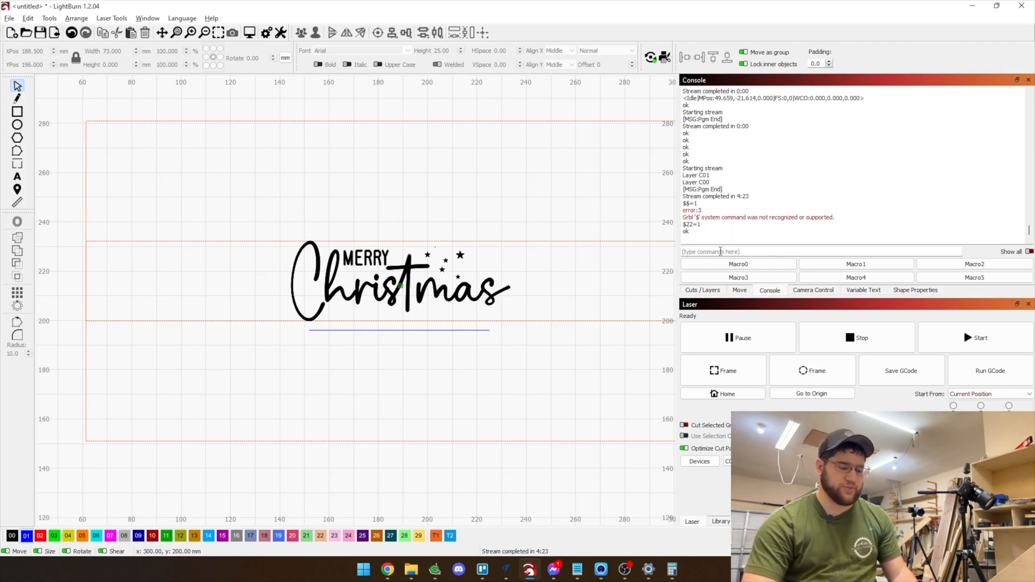
{"action": "type", "text": "$1"}
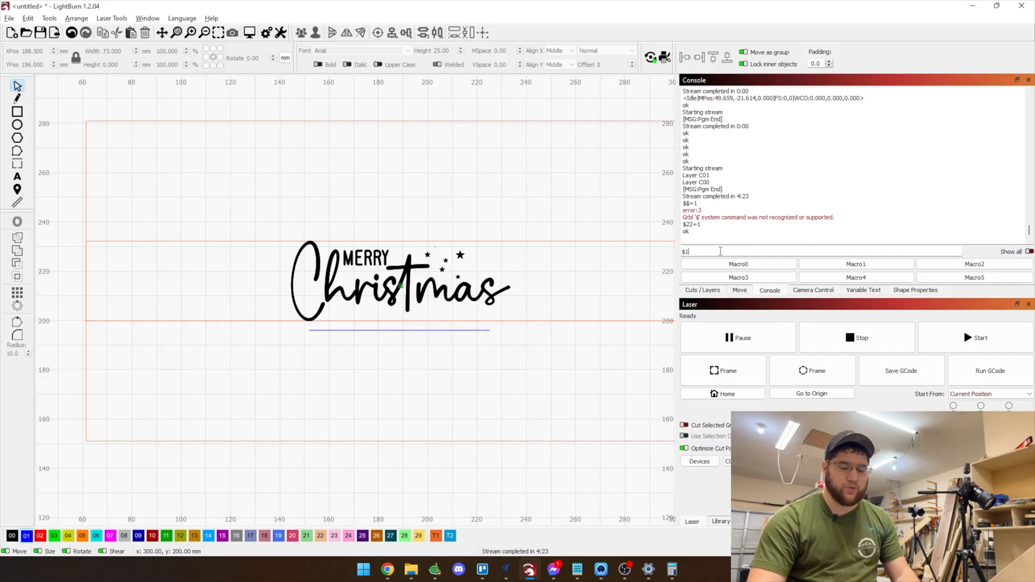
{"action": "type", "text": "01=44"}
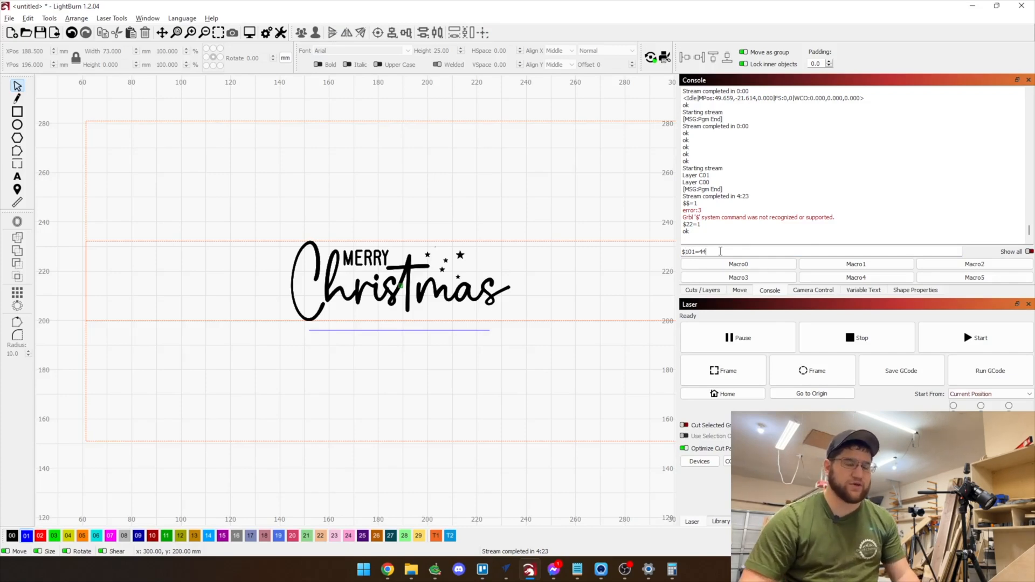
{"action": "key", "text": "Return"}
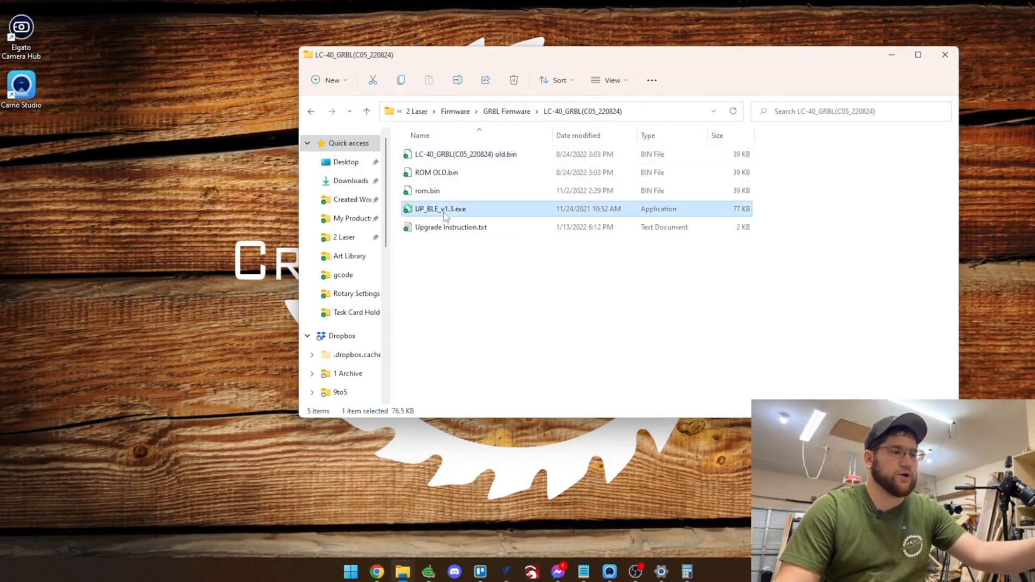
- Run UP_BLE_v1.3 and flash the stock GRBL firmware until the progress completes
{"action": "double_click", "coordinate": [440, 209]}
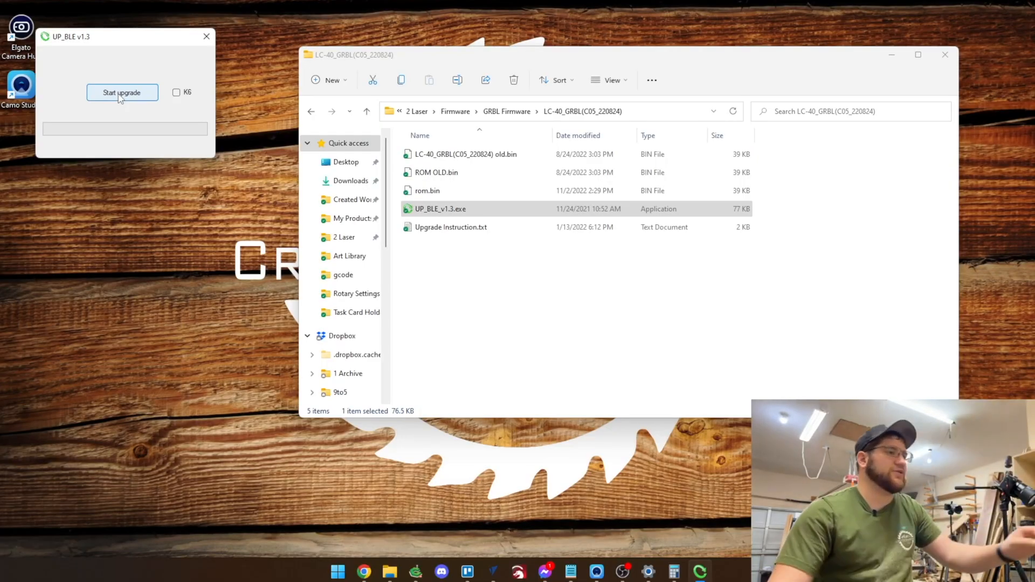
{"action": "left_click", "coordinate": [122, 92]}
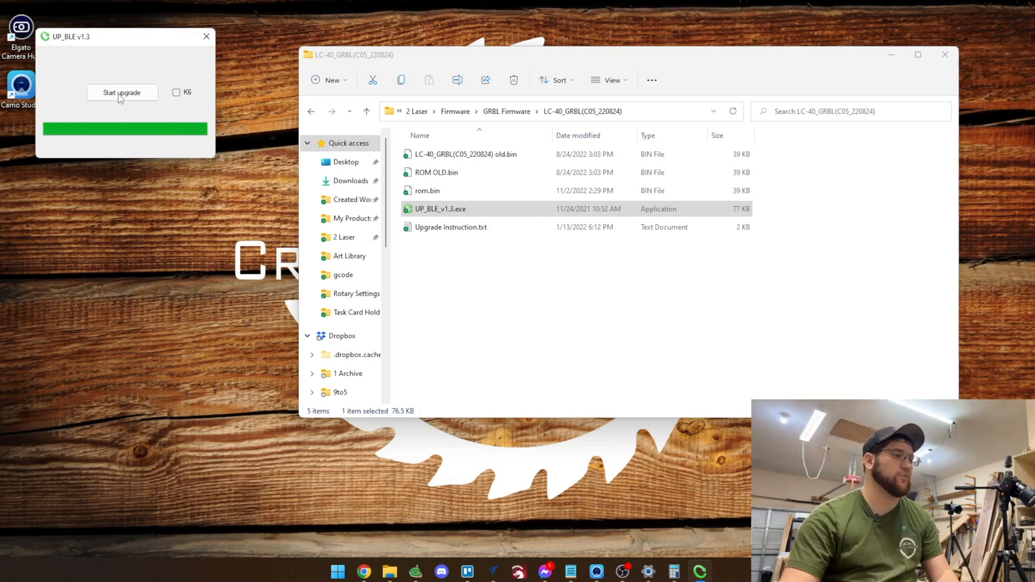
{"action": "left_click", "coordinate": [206, 36]}
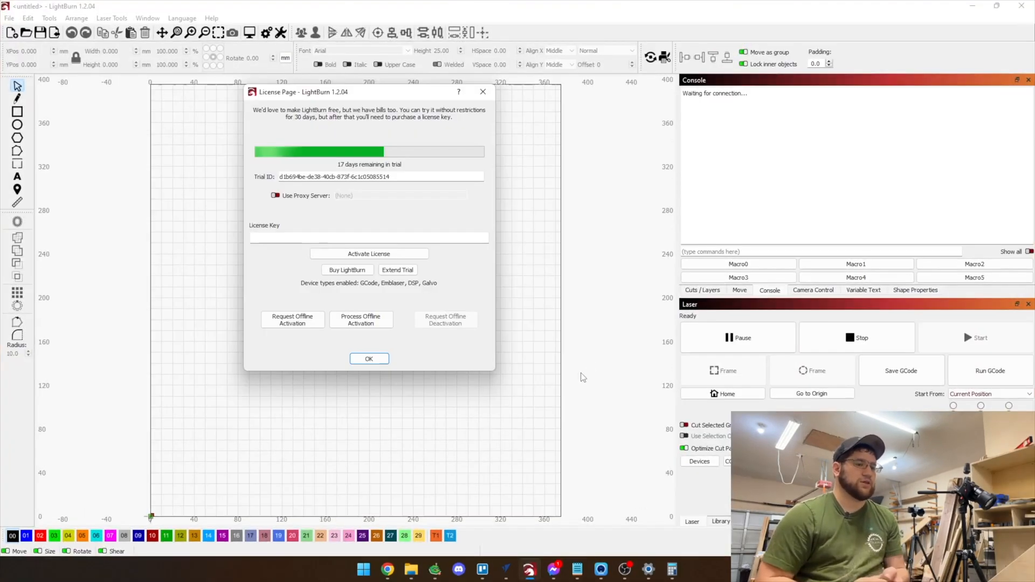
- Dismiss the License Page notice so LightBurn reconnects and the laser homes
{"action": "left_click", "coordinate": [369, 358]}
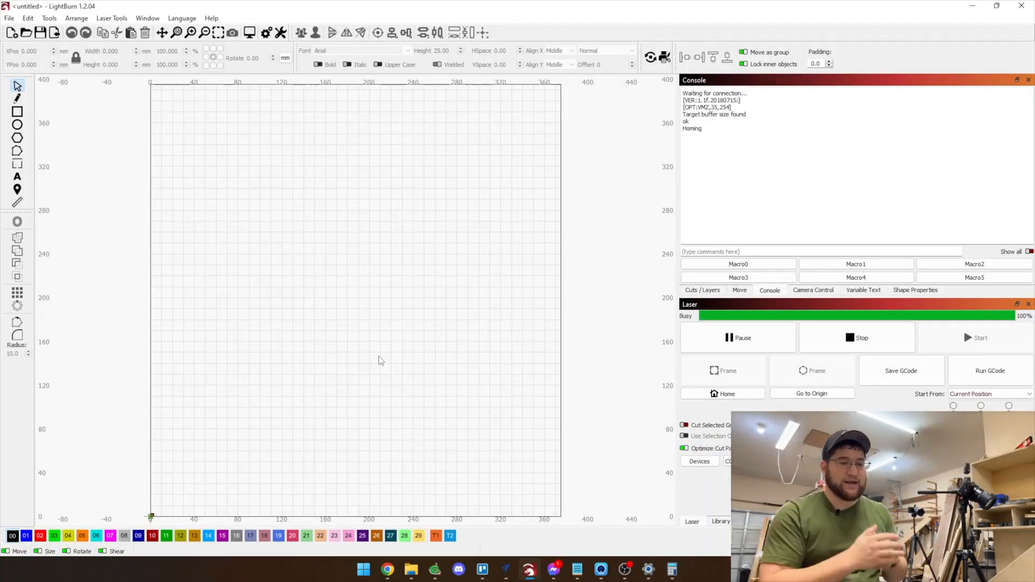